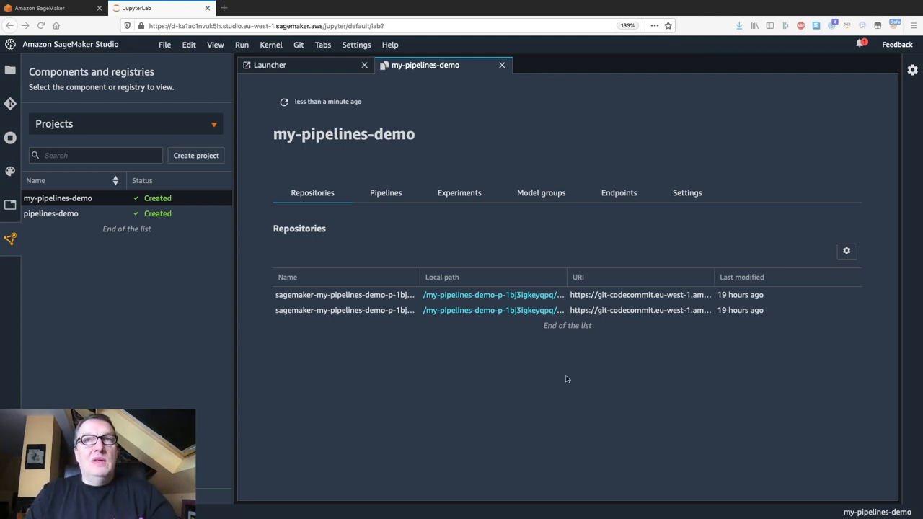
mouse_move(482, 370)
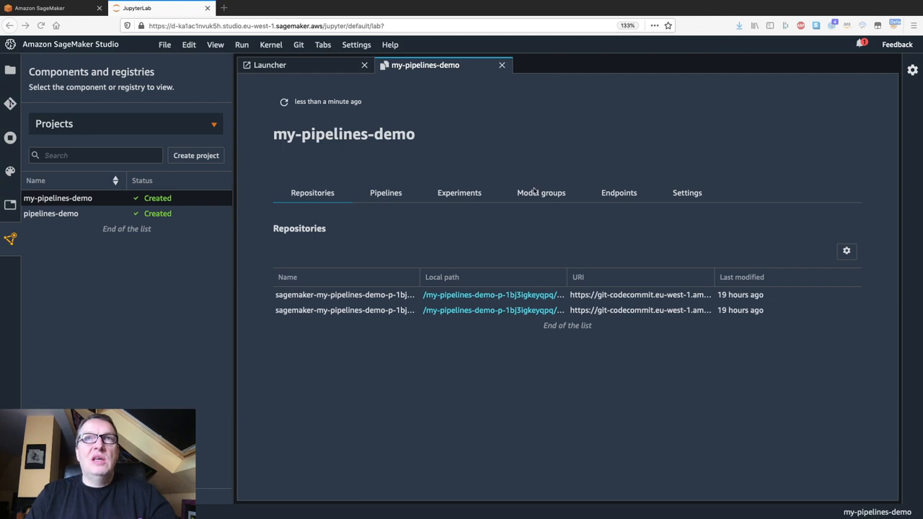
Open the my-pipelines-demo model group, where version 1 is approved for prod
click(540, 192)
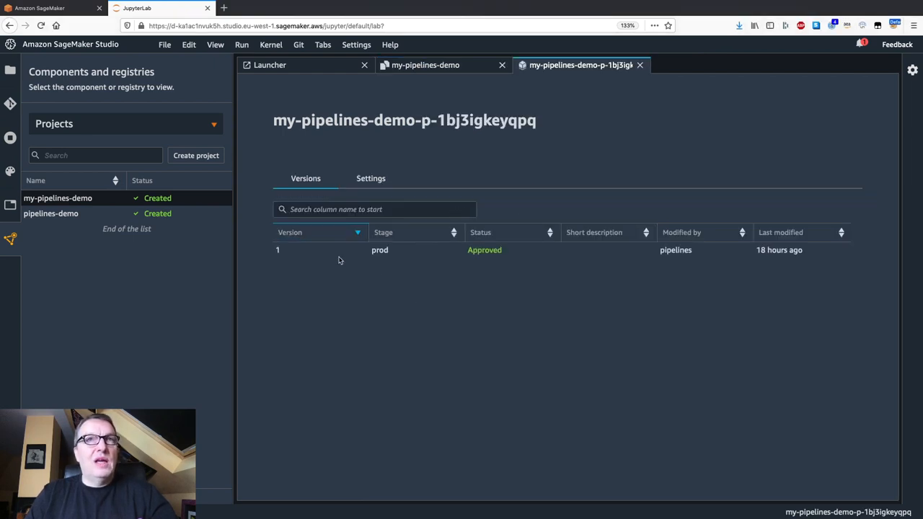
Open model version 1 to review its approval and staging/prod deployment history
click(278, 250)
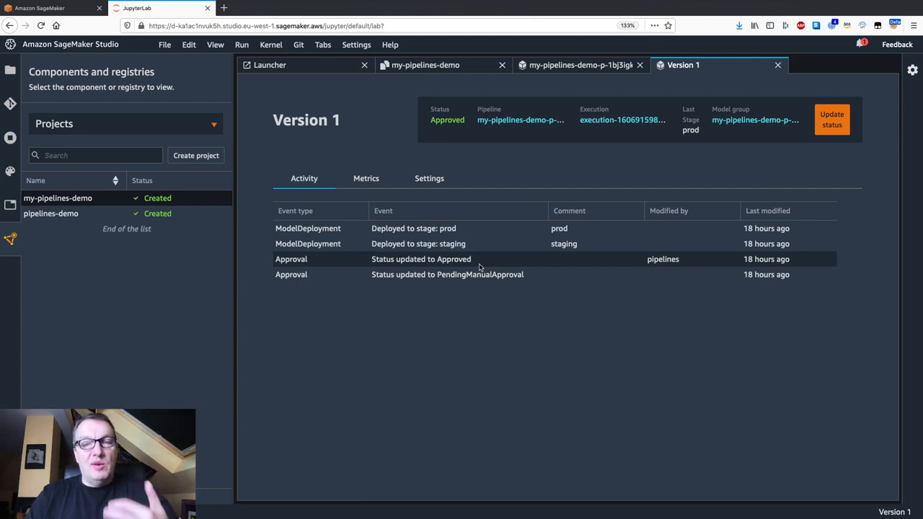
mouse_move(462, 232)
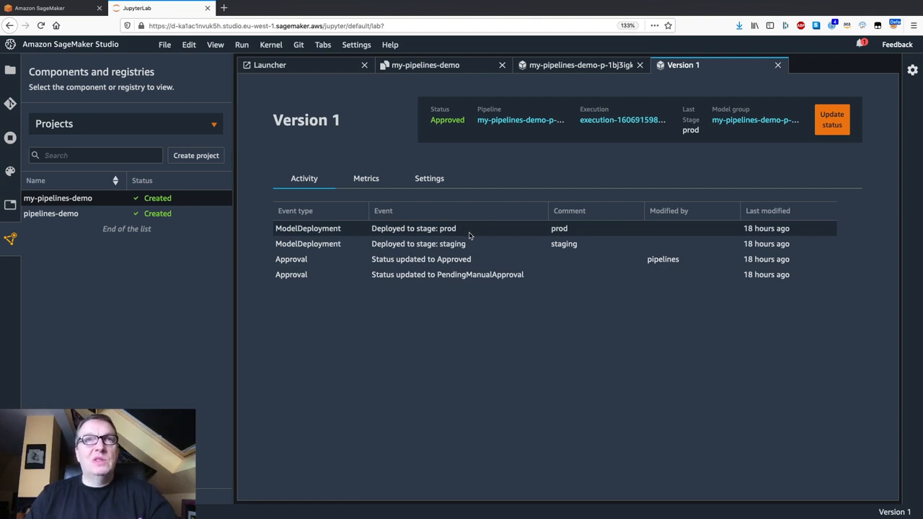
mouse_move(153, 241)
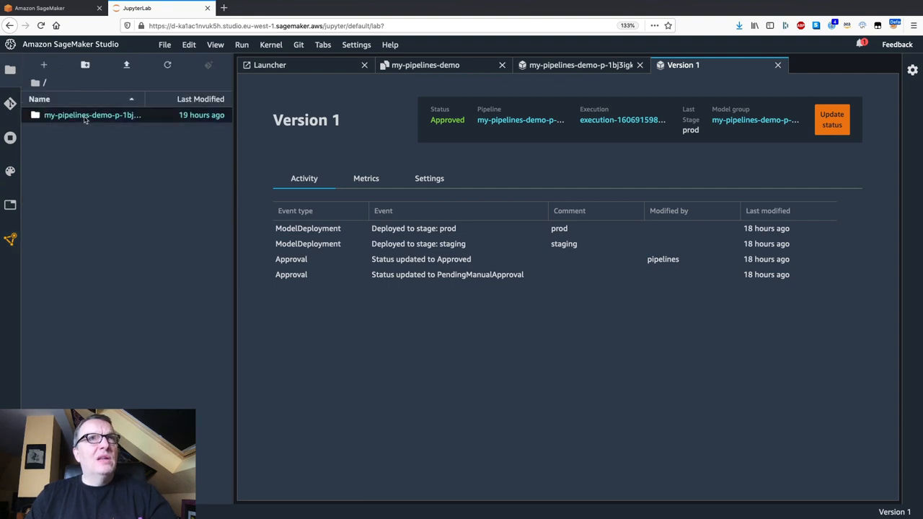
Browse through modelbuild, pipelines and abalone folders and open pipeline.py
double_click(93, 114)
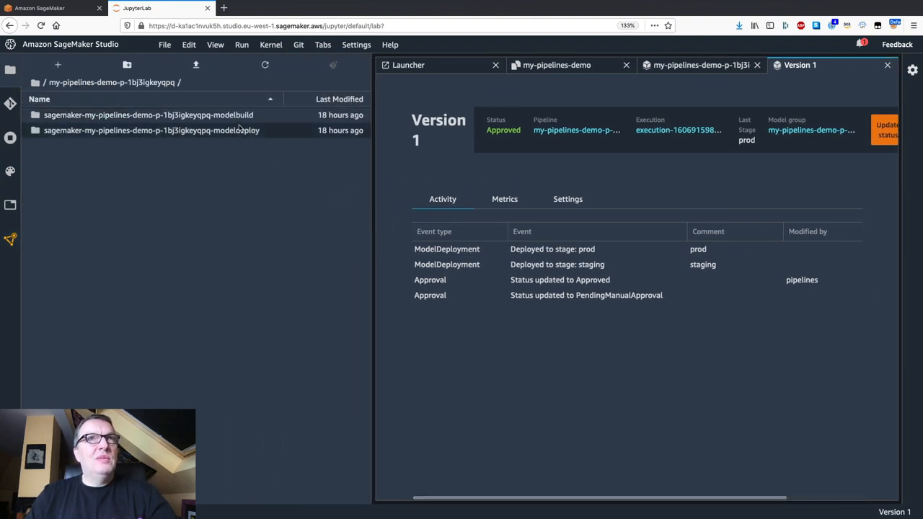
double_click(147, 115)
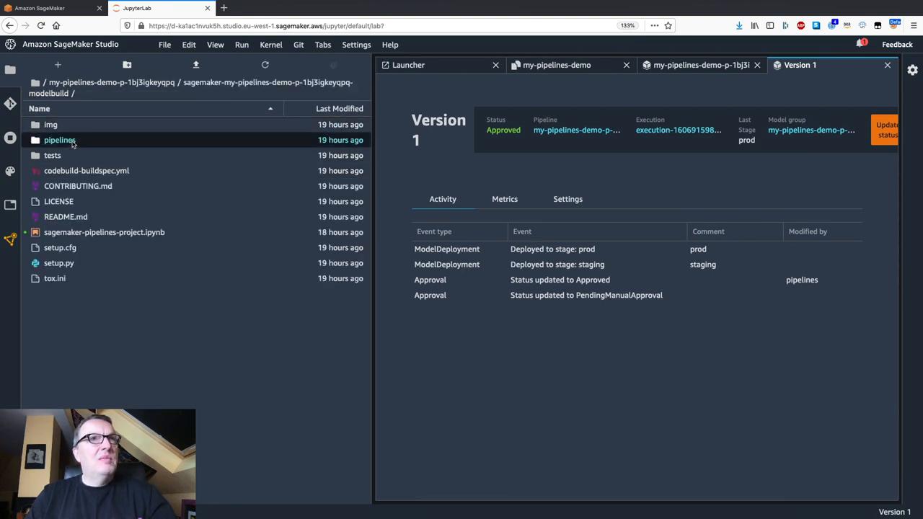
double_click(60, 140)
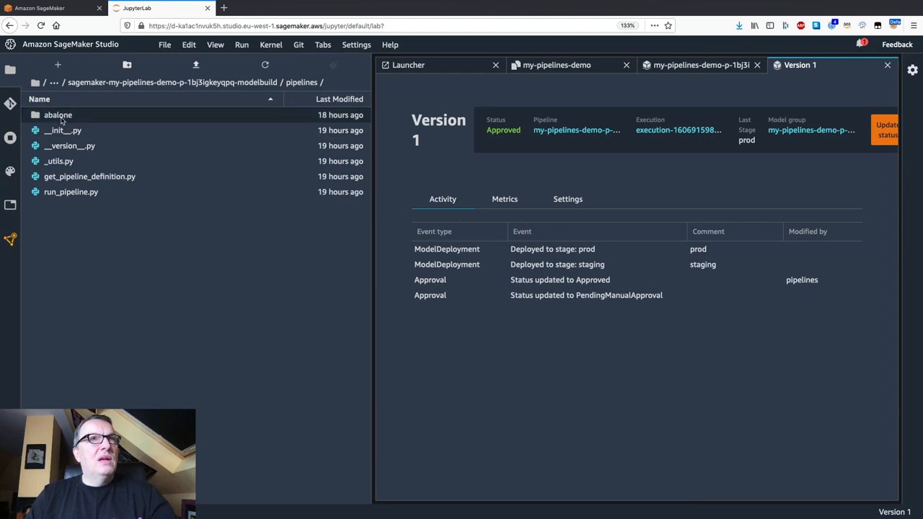
double_click(57, 114)
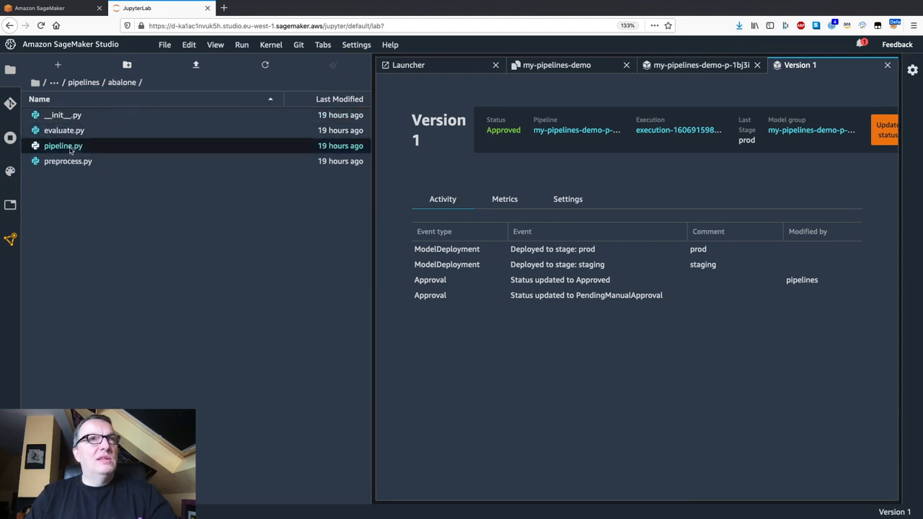
double_click(63, 145)
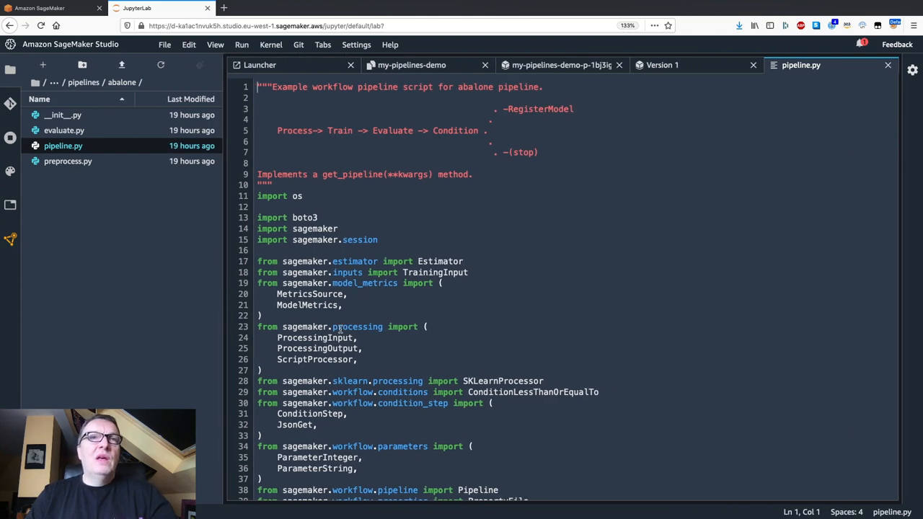
scroll(down, 3)
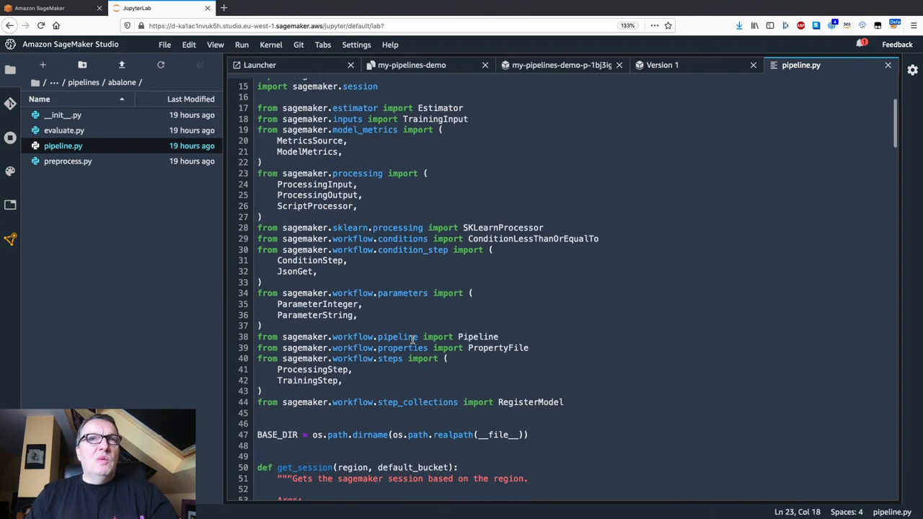
scroll(down, 3)
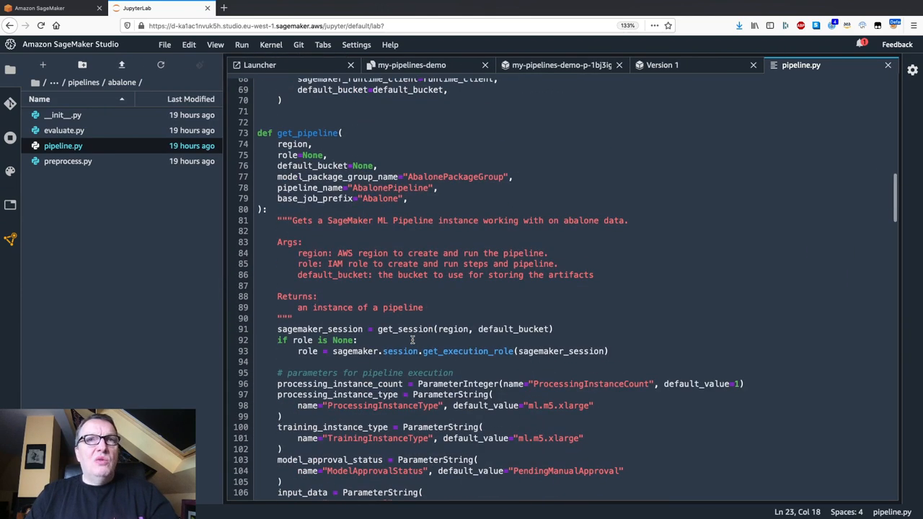
scroll(down, 3)
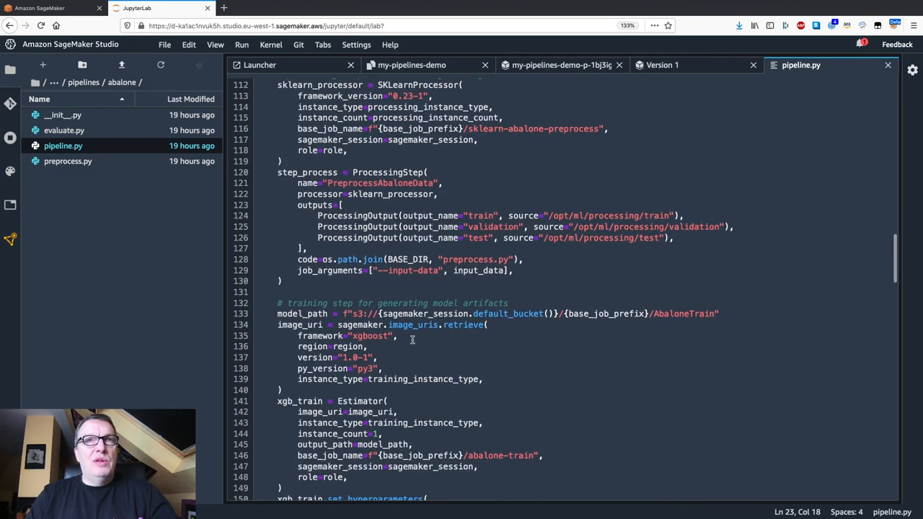
scroll(down, 3)
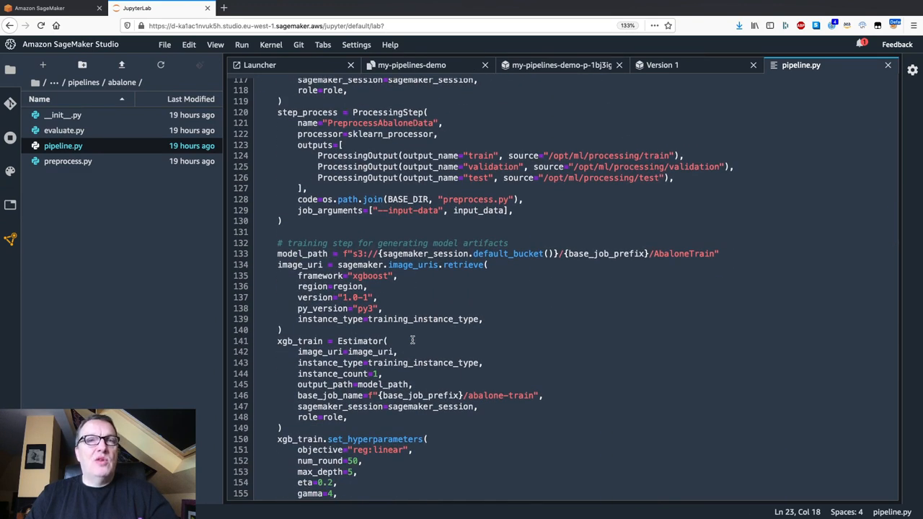
scroll(down, 3)
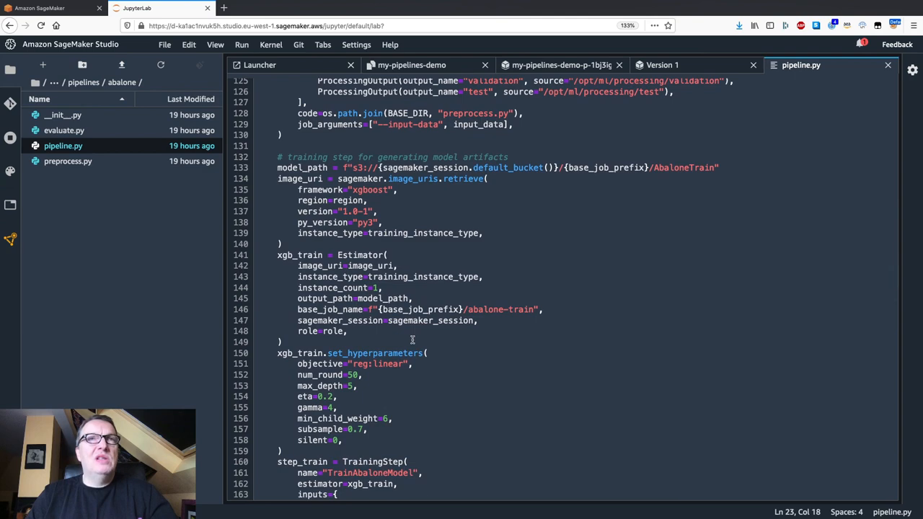
scroll(down, 3)
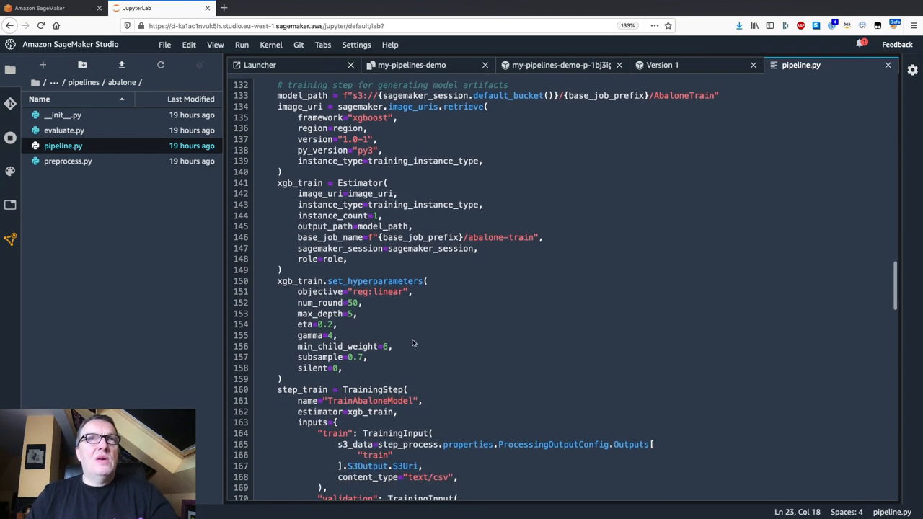
mouse_move(478, 394)
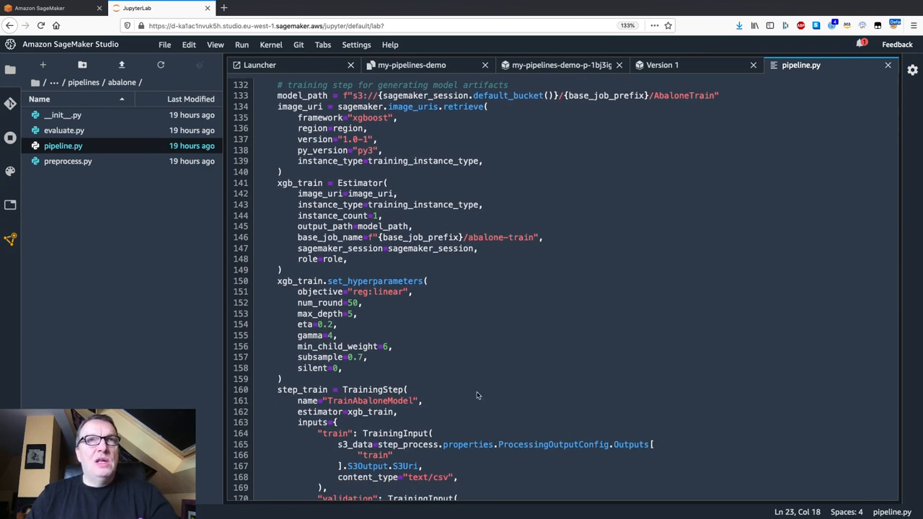
mouse_move(447, 342)
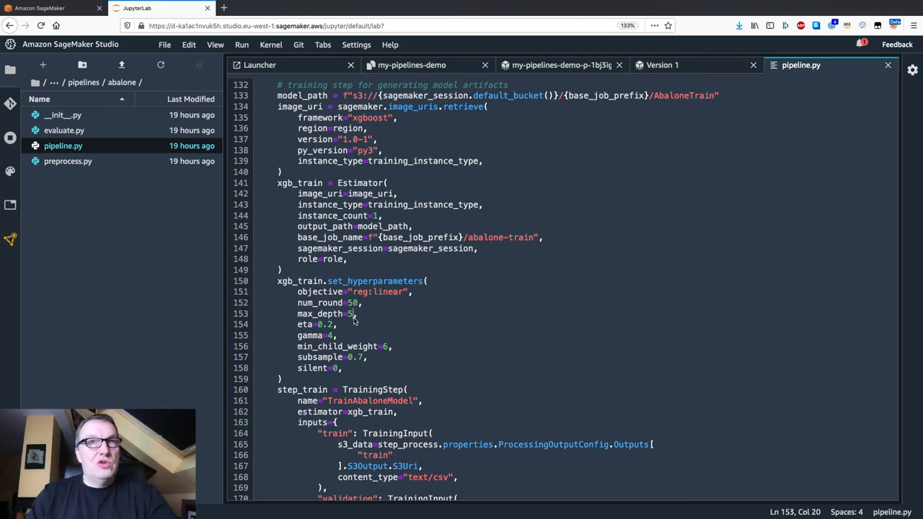
Change max_depth from 5 to 10, save pipeline.py, and view the Git changes
key(Backspace)
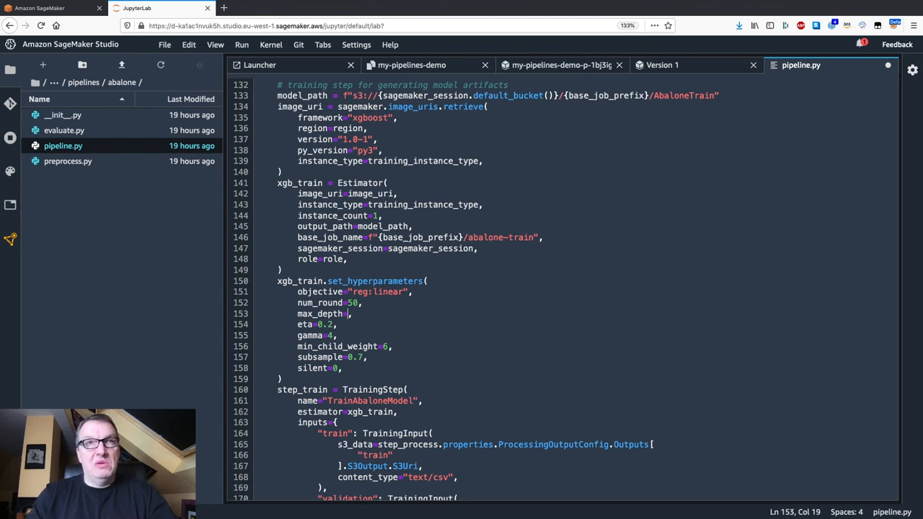
text(10)
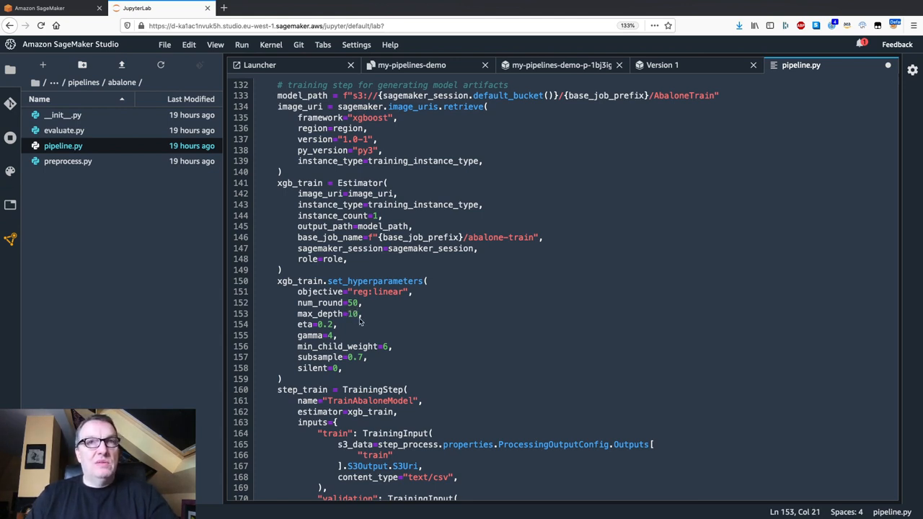
key(Ctrl+s)
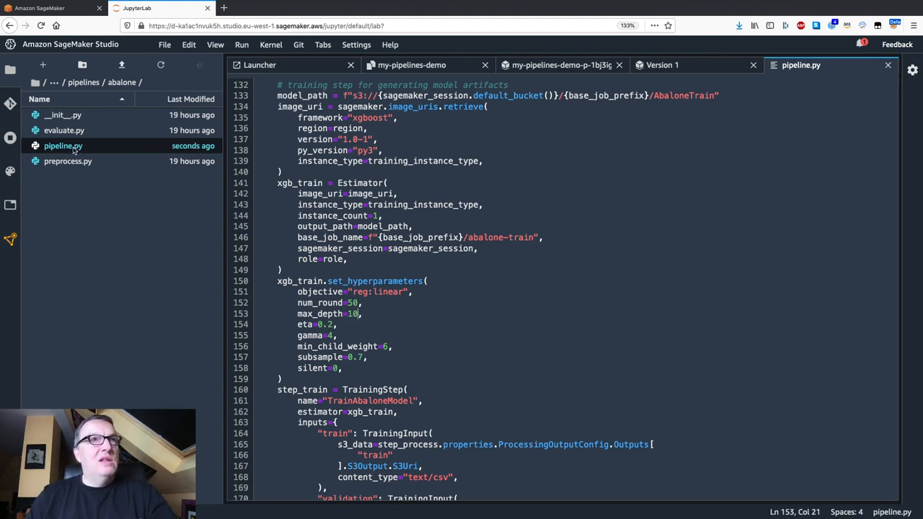
click(10, 104)
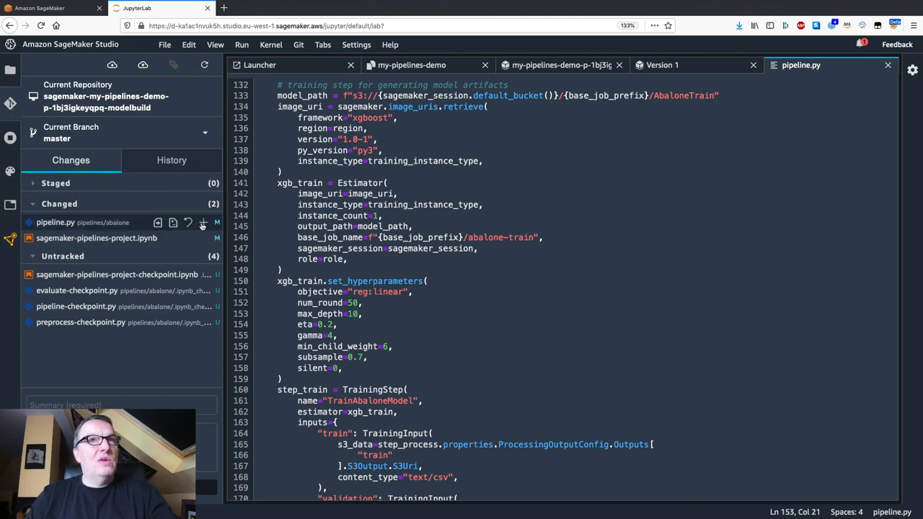
Stage pipeline.py, review its max_depth 5→10 diff, and enter a commit summary
click(203, 223)
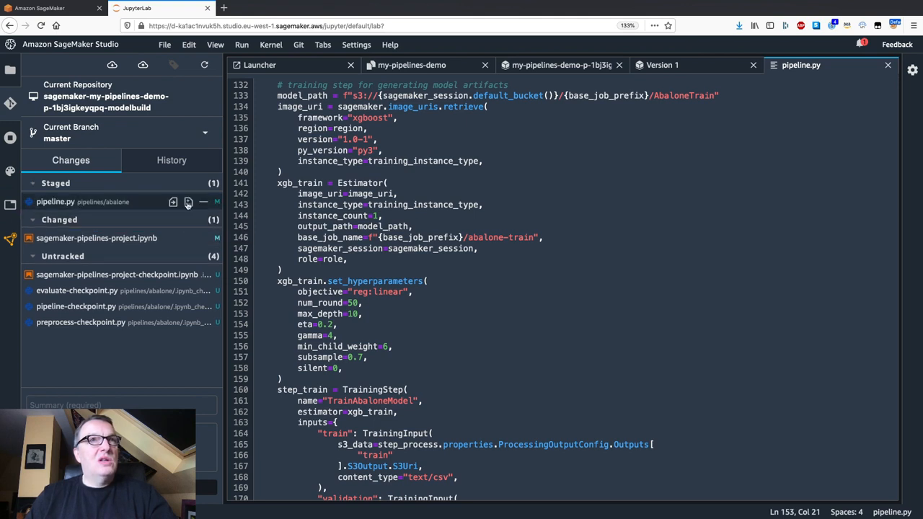
click(56, 200)
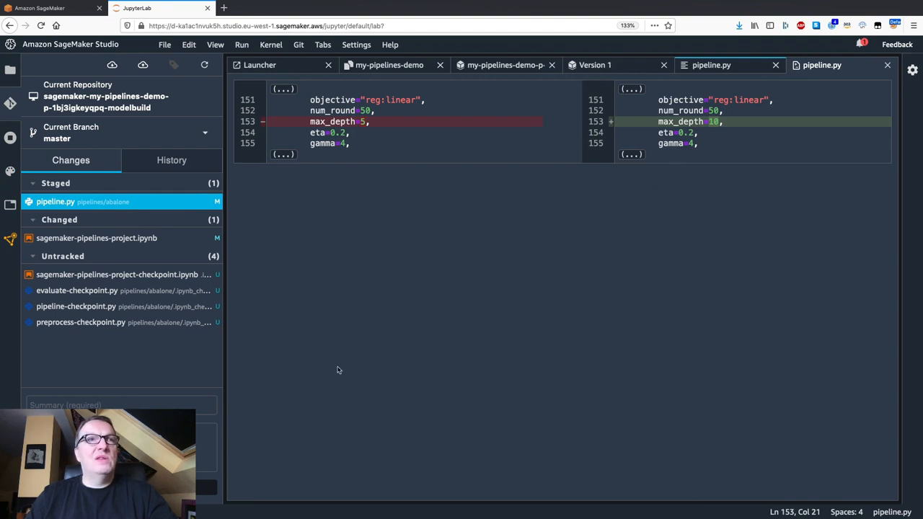
click(109, 405)
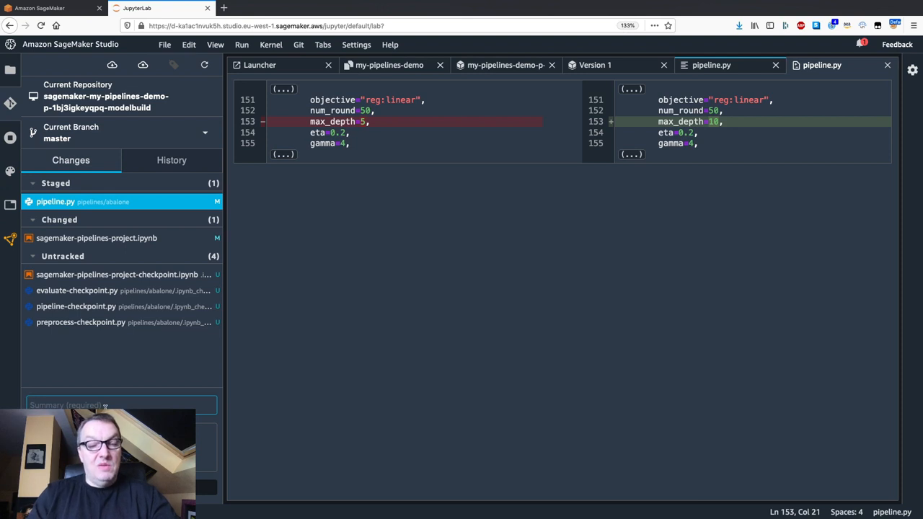
text(Up)
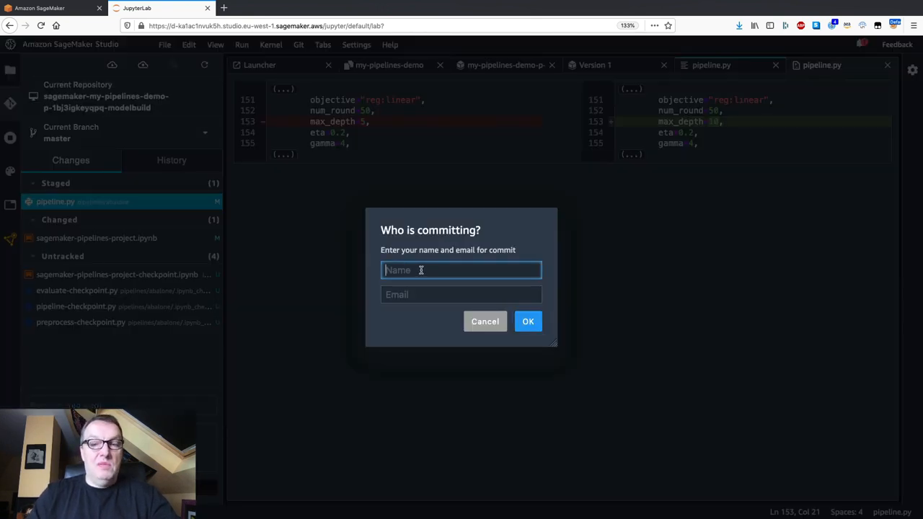
Commit as Julien with his email, then push the change to the remote
text(Julien)
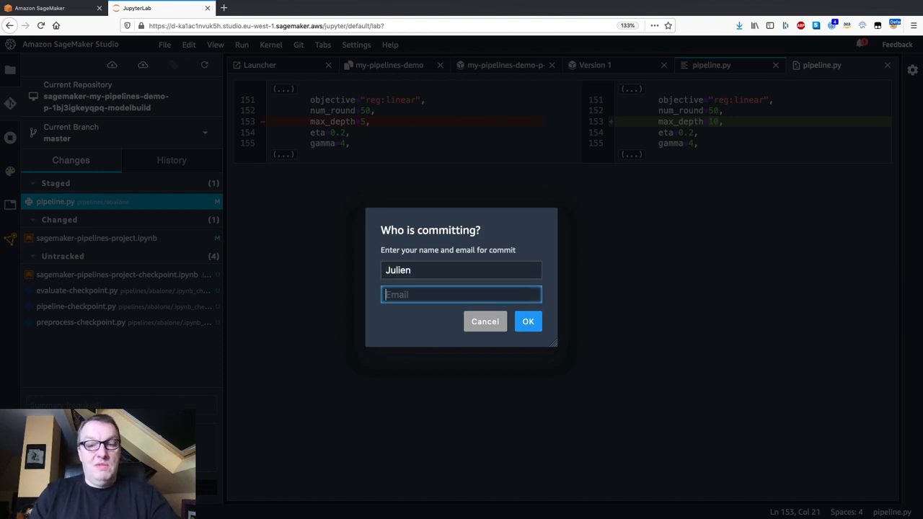
text(julien@)
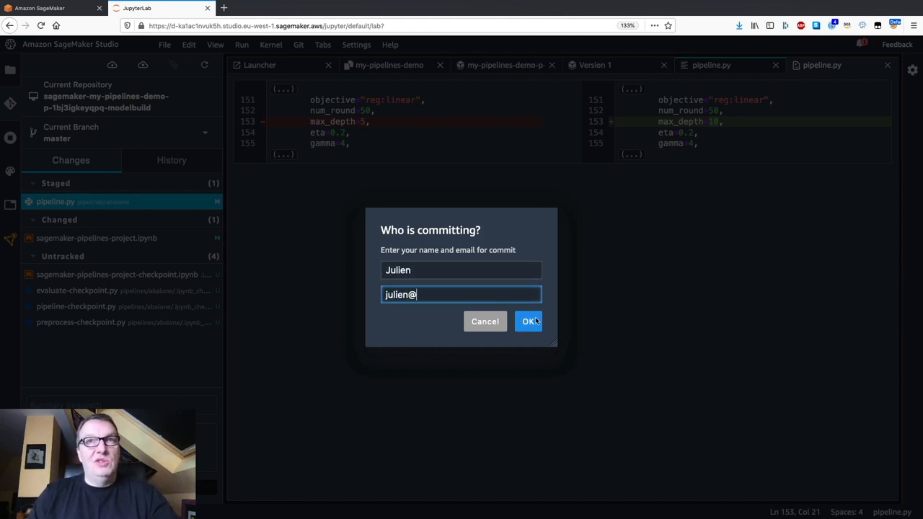
click(528, 322)
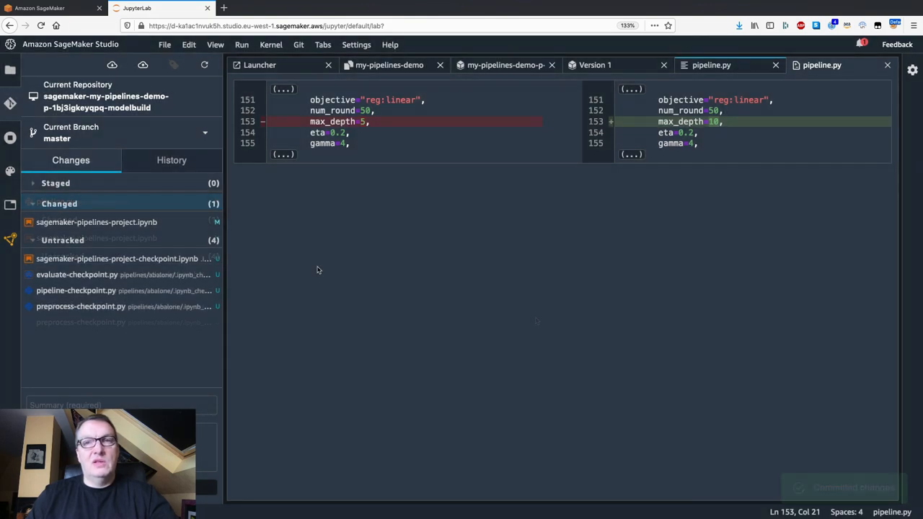
click(143, 64)
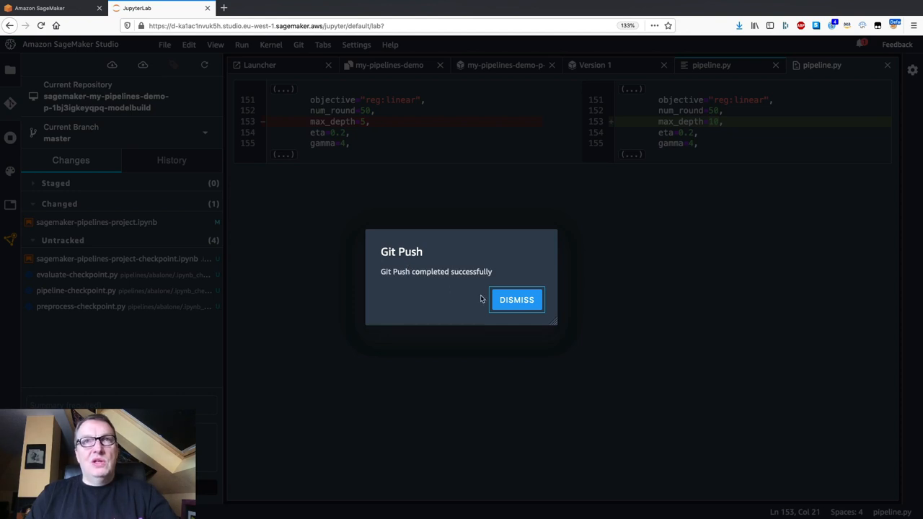
Dismiss the push message and open the pipeline's new execution
click(517, 299)
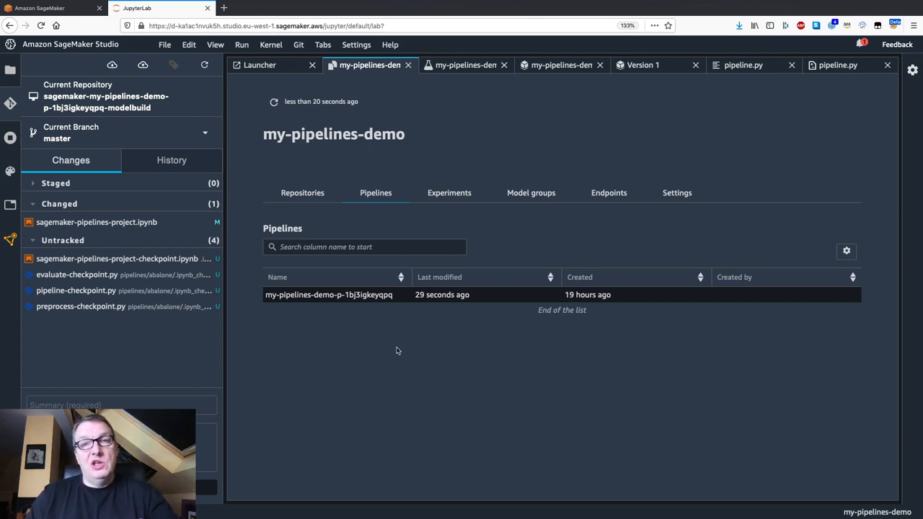
mouse_move(399, 347)
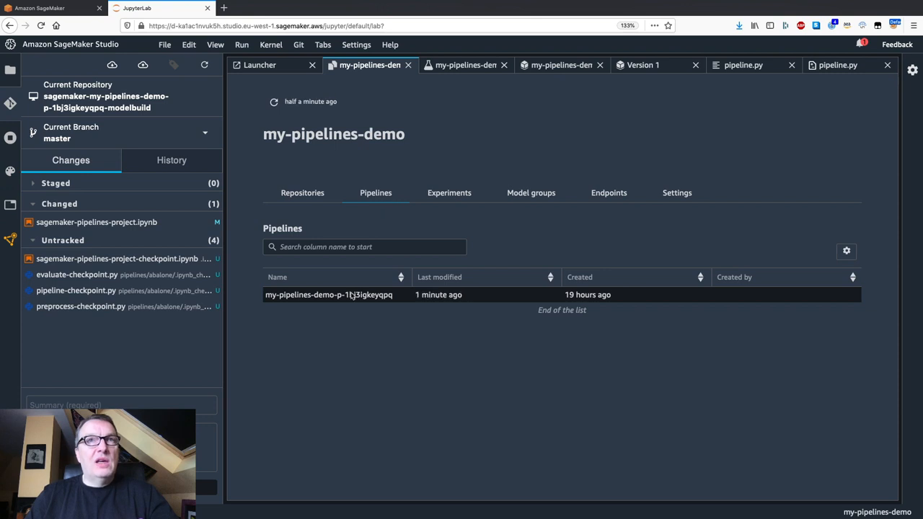
click(328, 294)
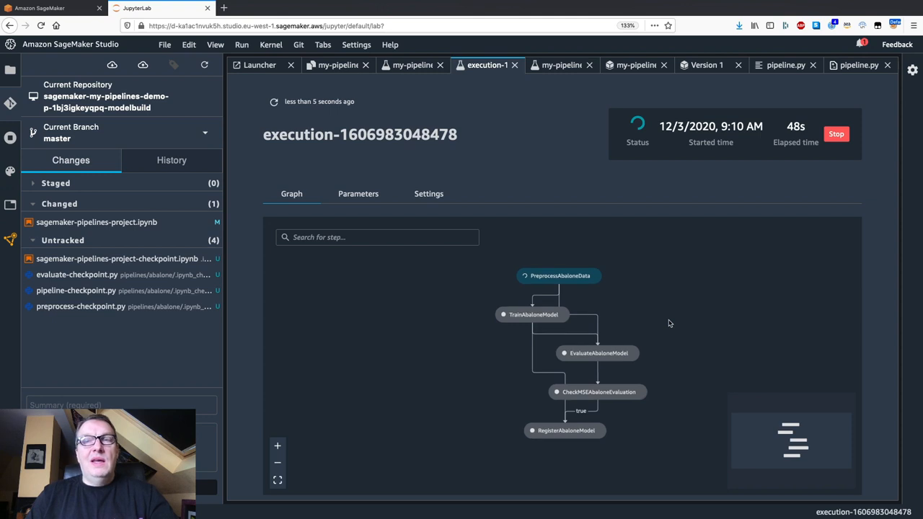
mouse_move(715, 444)
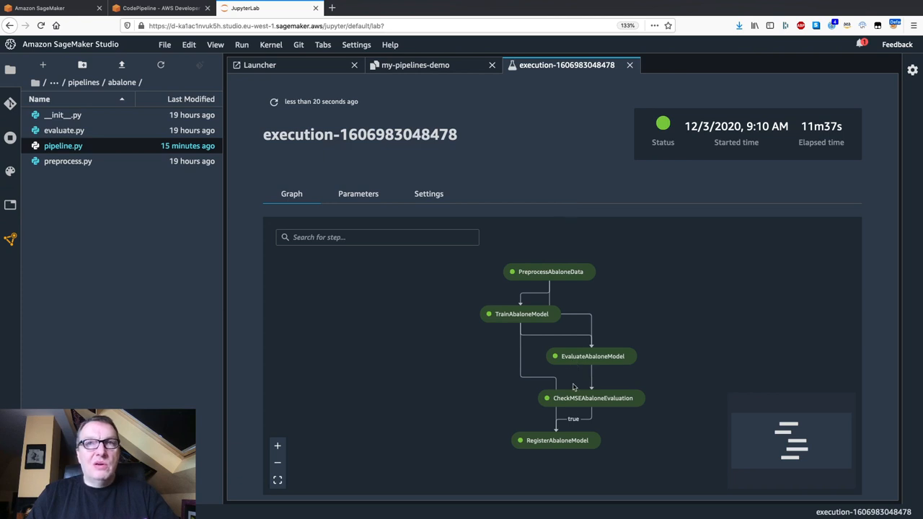
Inspect RegisterAbaloneModel's output, showing an mse of about 5.36
click(555, 440)
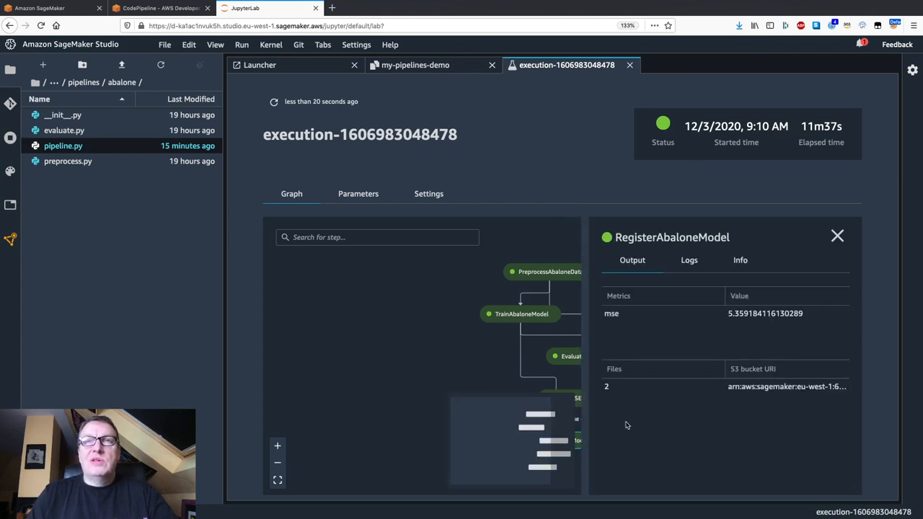
mouse_move(802, 329)
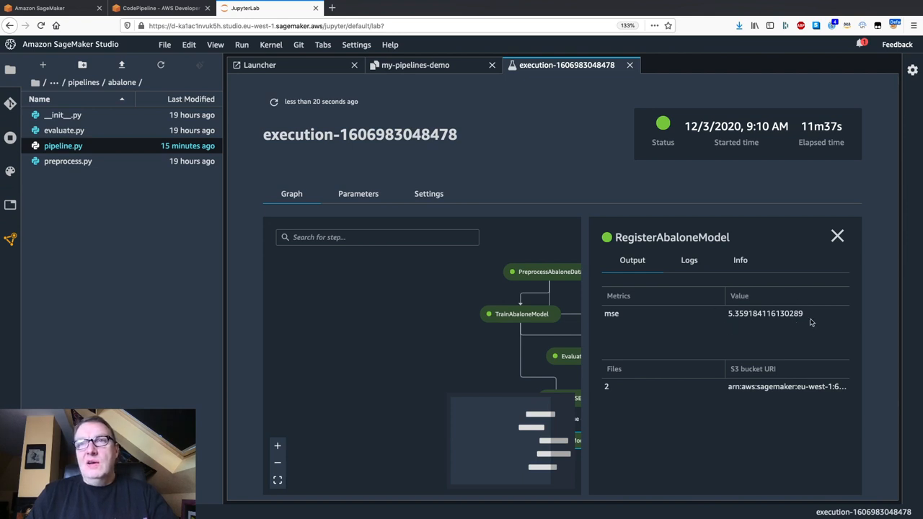
mouse_move(772, 329)
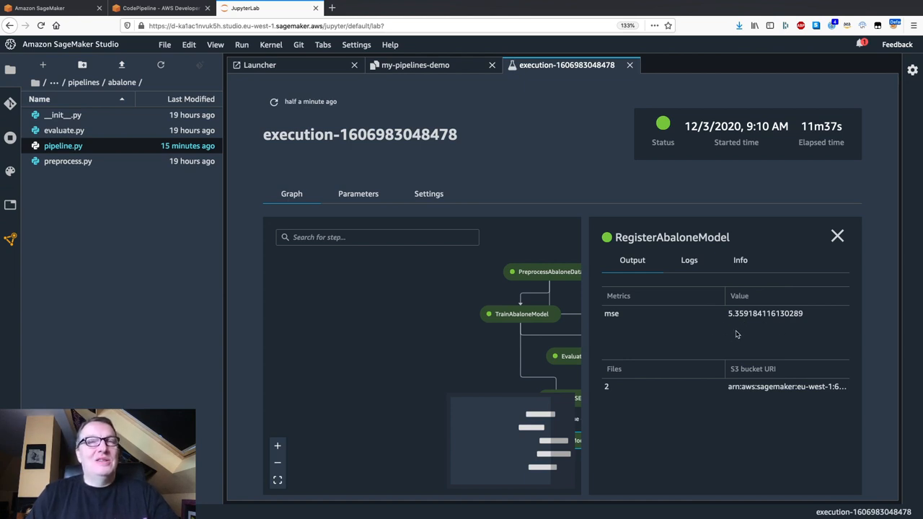
mouse_move(506, 269)
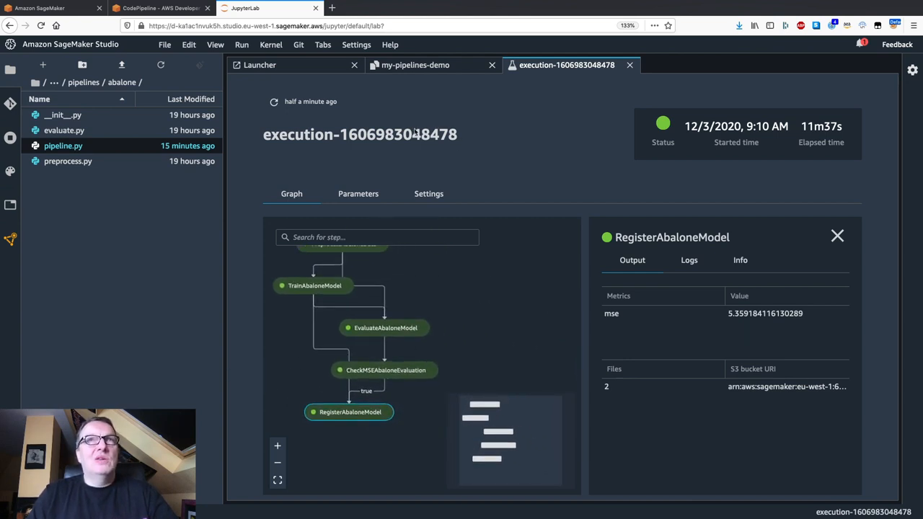
Return to the my-pipelines-demo project page to reach its model groups
click(428, 65)
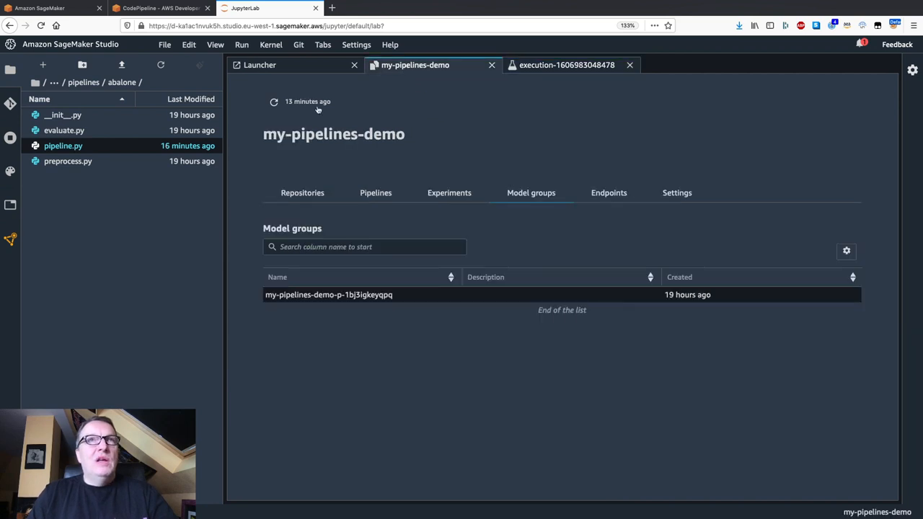
mouse_move(298, 154)
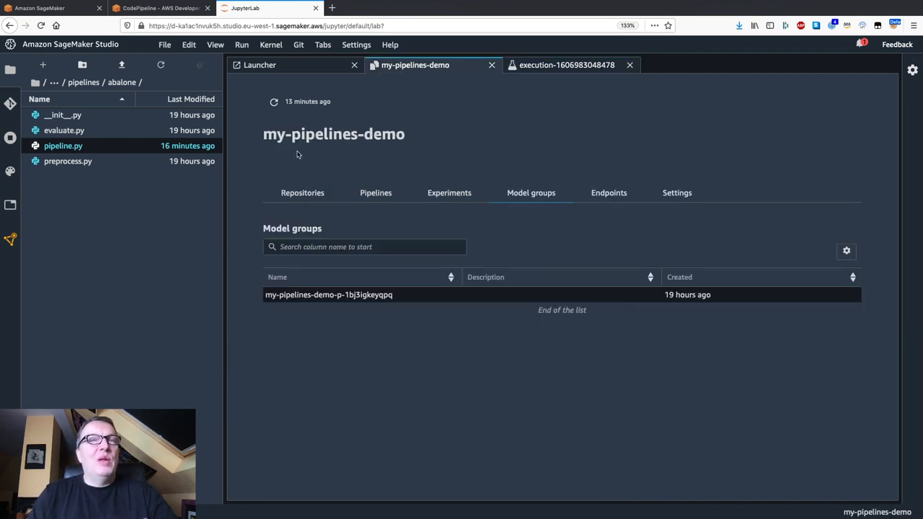
mouse_move(520, 196)
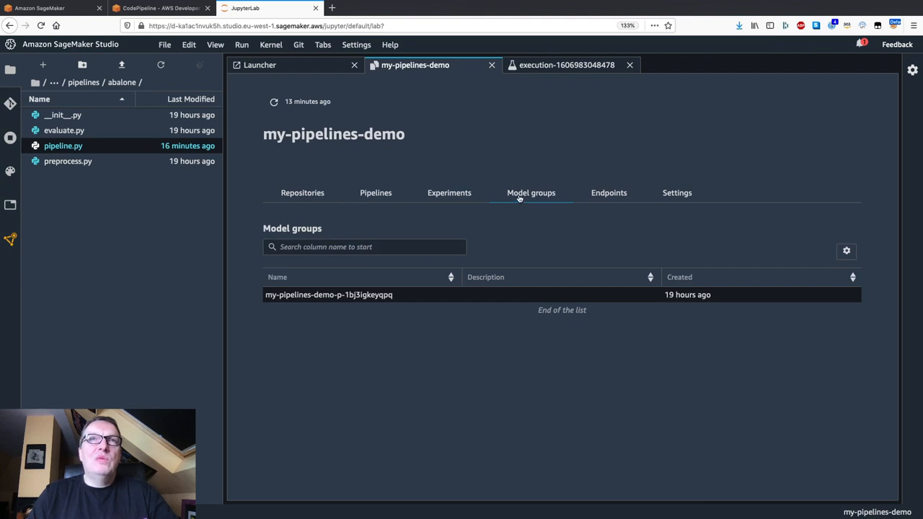
mouse_move(342, 302)
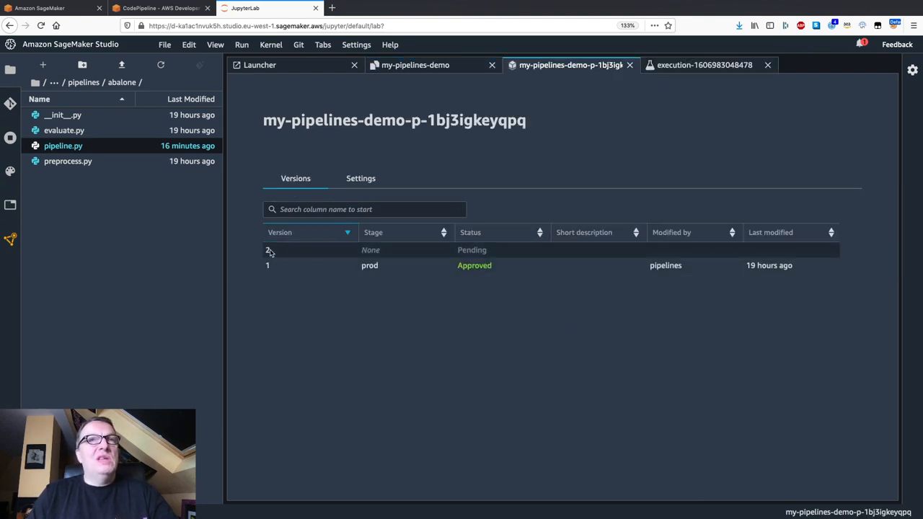
mouse_move(448, 252)
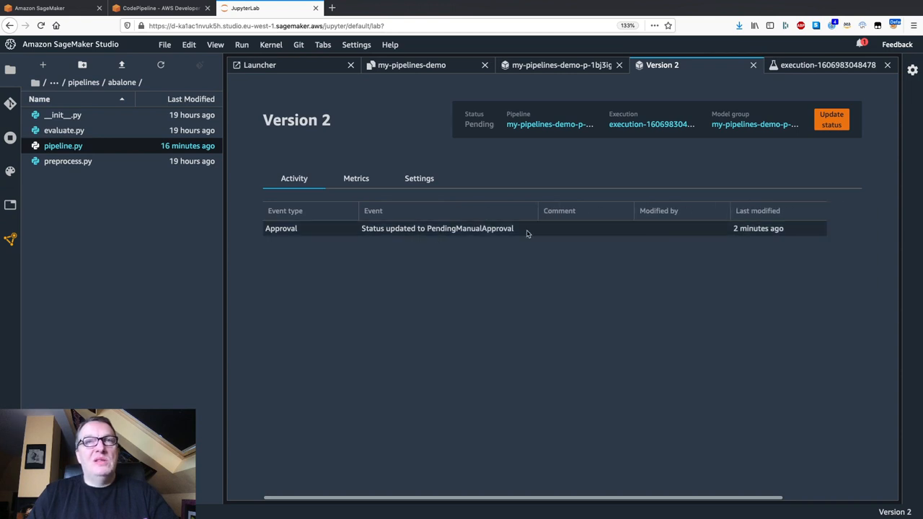
mouse_move(532, 233)
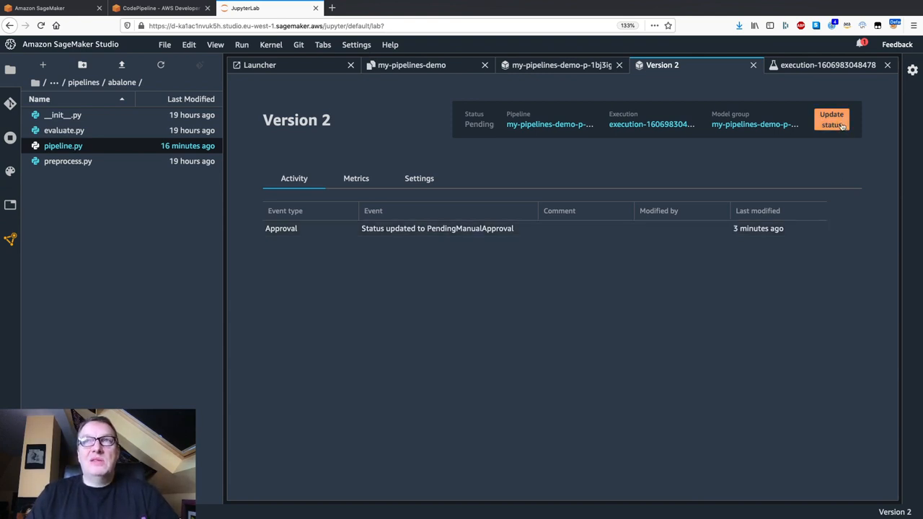
Set Version 2's status to Rejected, commenting "This model overfits, don't deploy"
click(833, 122)
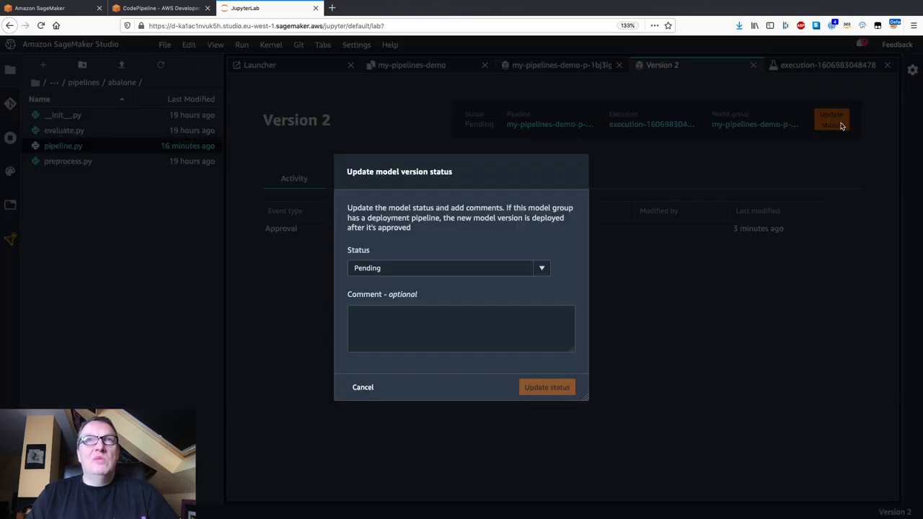
click(541, 268)
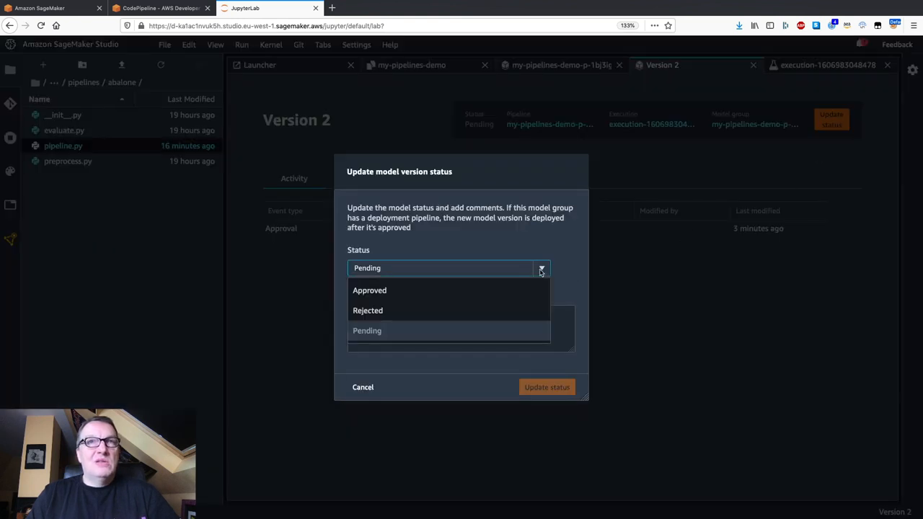
click(368, 311)
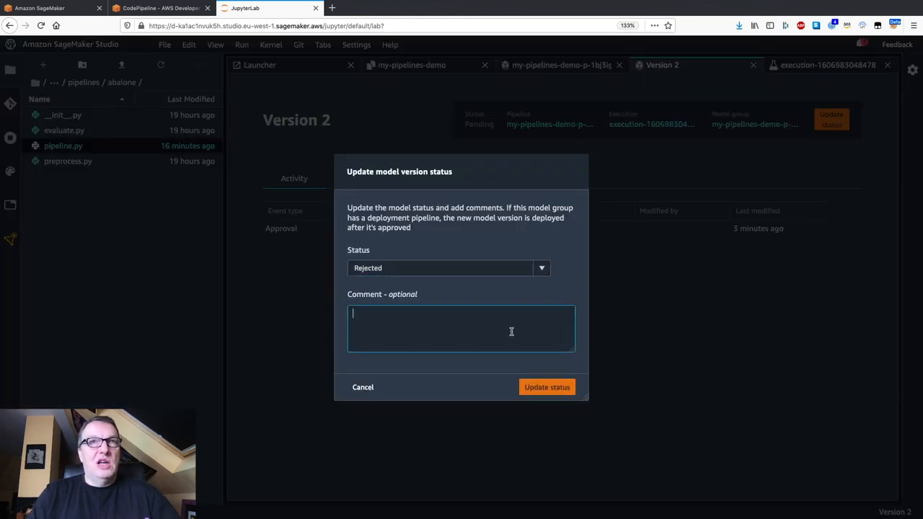
text(This model)
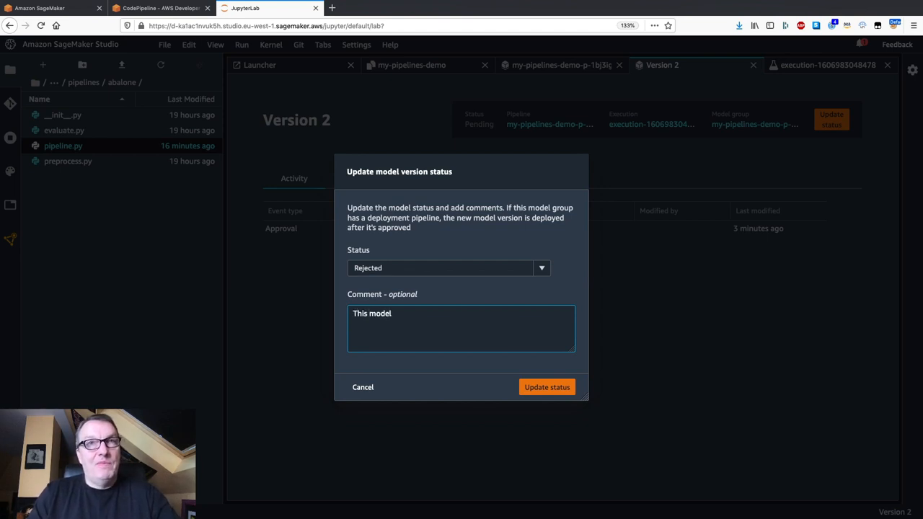
text(overfits, don't deploy)
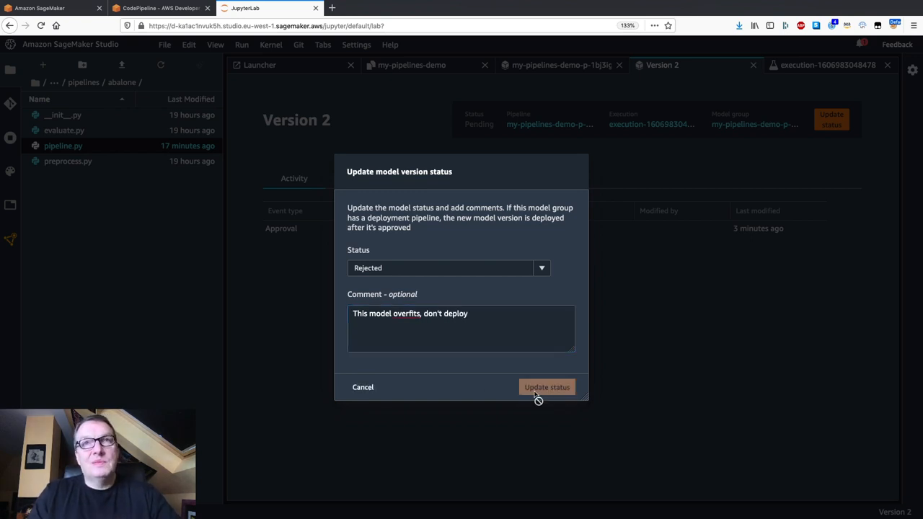
click(547, 387)
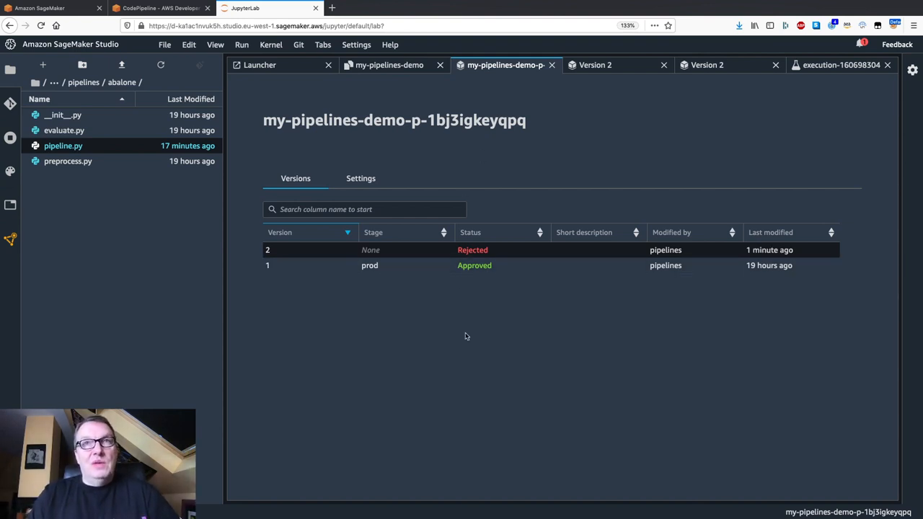
mouse_move(504, 297)
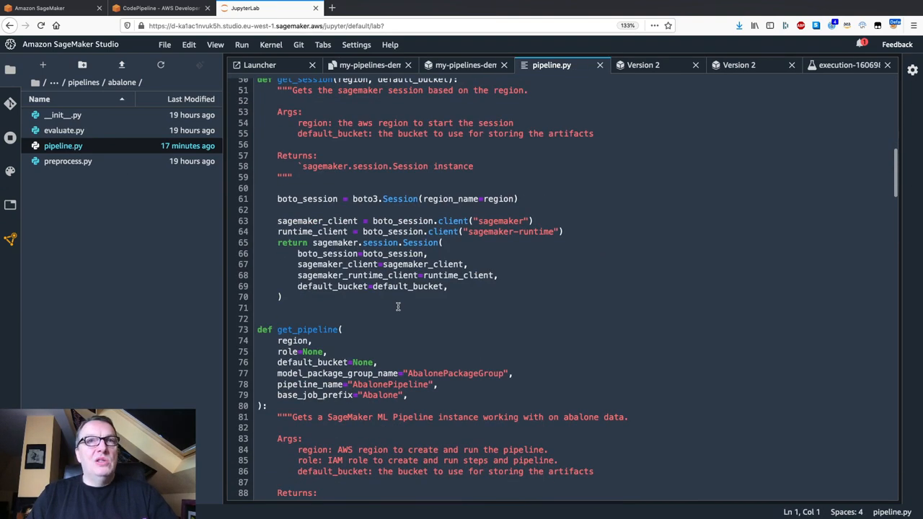
Set the training step's XGBoost version to 1.2-1 and max_depth to 4, then save pipeline.py
scroll(down, 3)
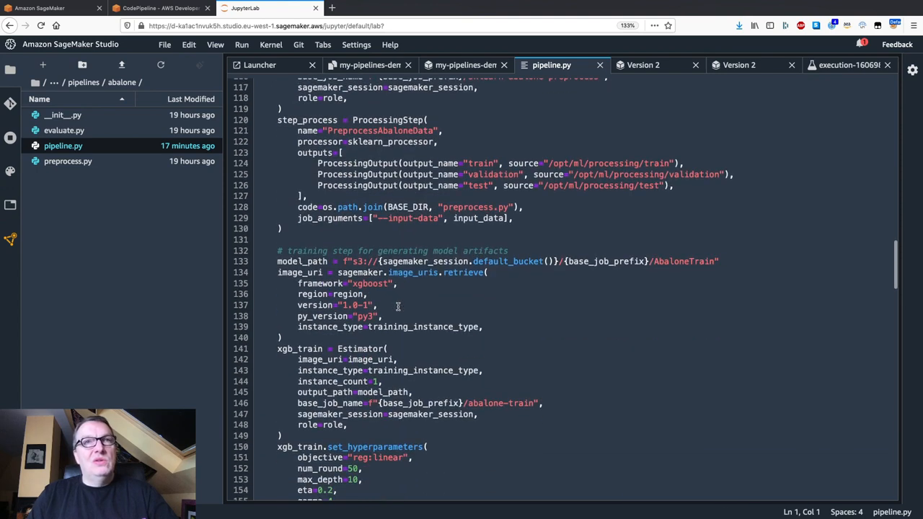
scroll(down, 3)
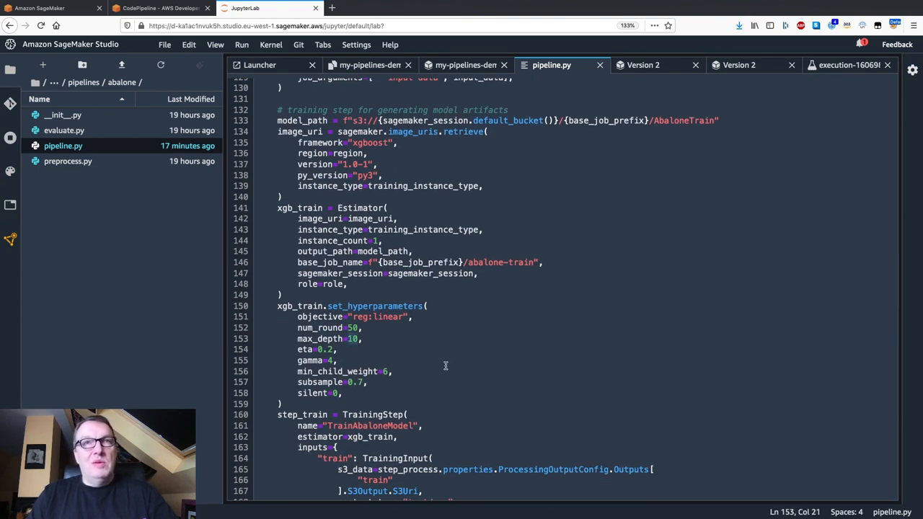
text(4)
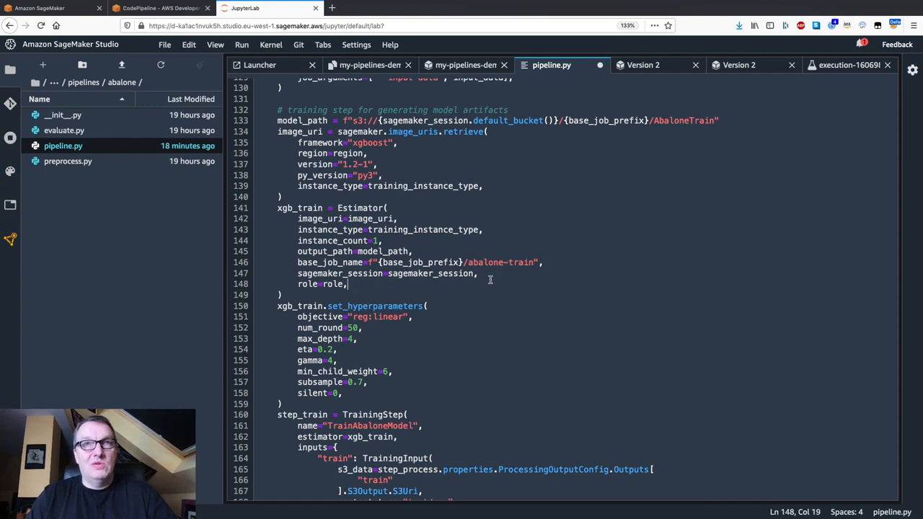
key(Ctrl+s)
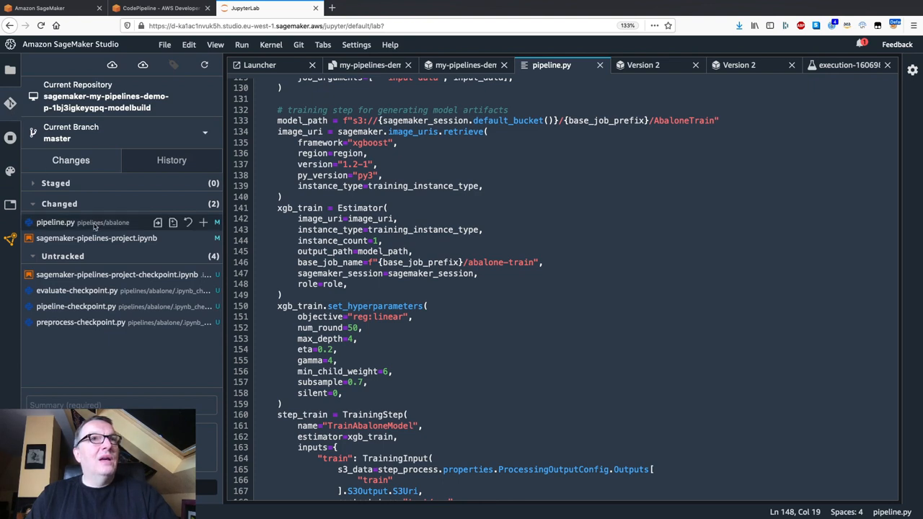
Stage pipeline.py, commit it with summary 'New model', and push to the remote repository
click(204, 222)
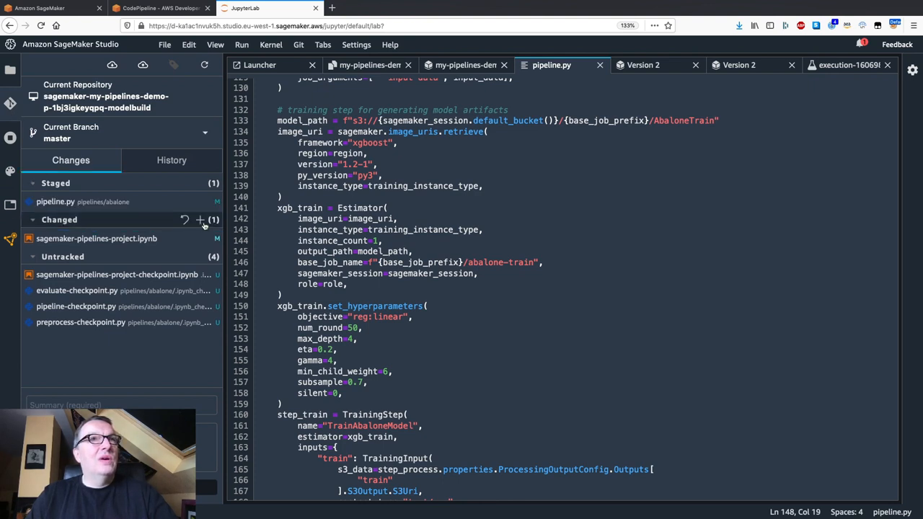
click(121, 406)
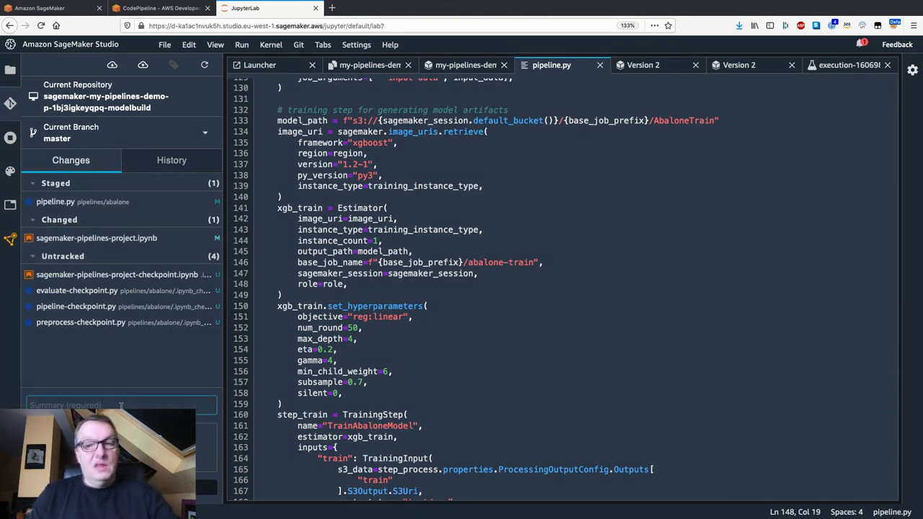
text(N)
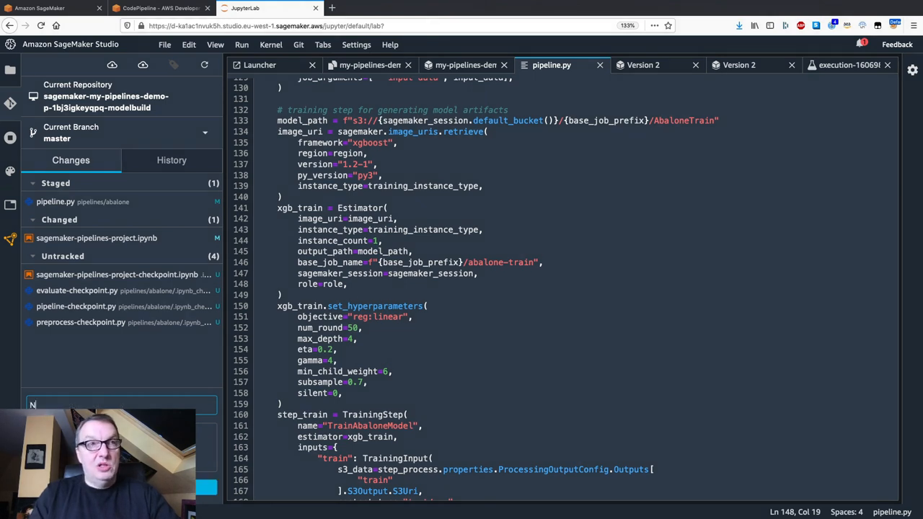
text(ew model)
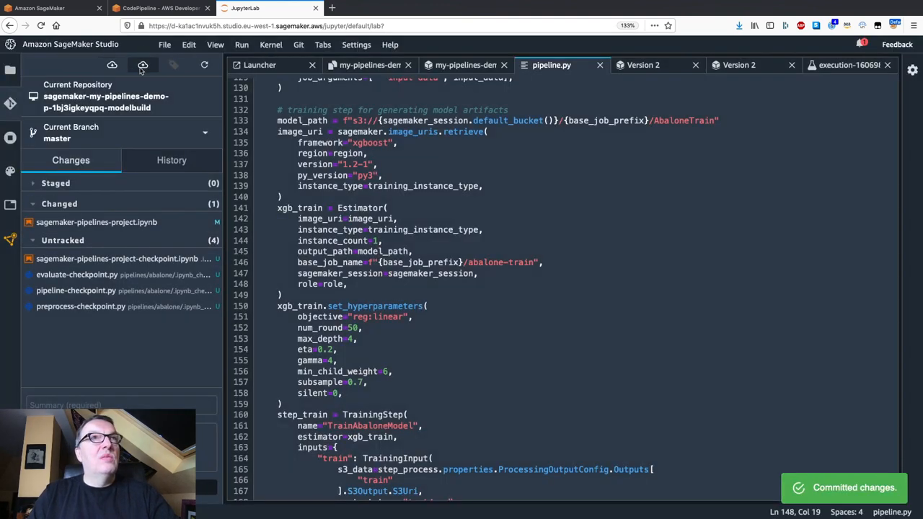
click(142, 65)
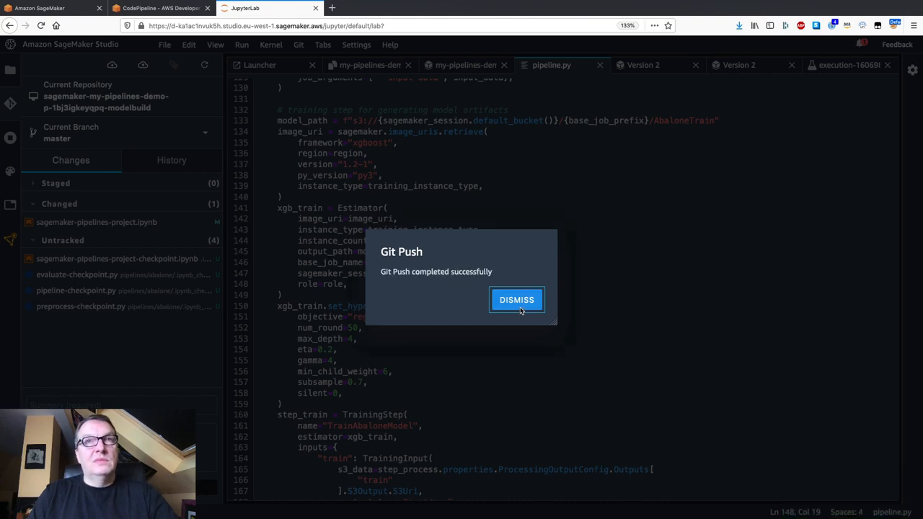
click(516, 299)
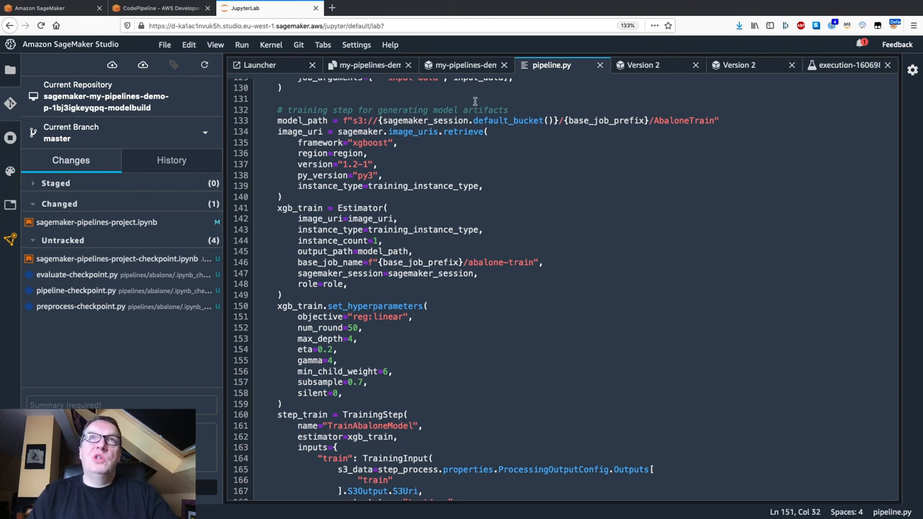
Refresh the my-pipelines-demo project's Pipelines list and open the abalone pipeline's executions
click(463, 65)
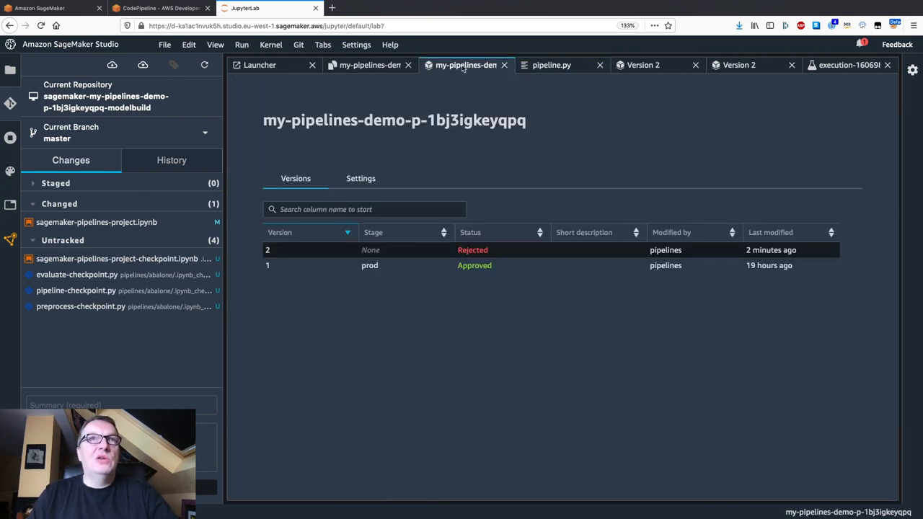
click(359, 64)
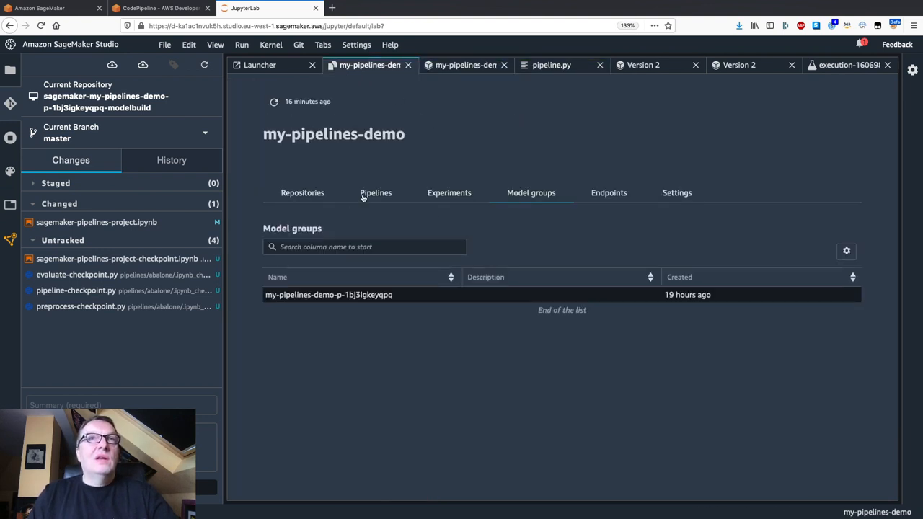
click(376, 193)
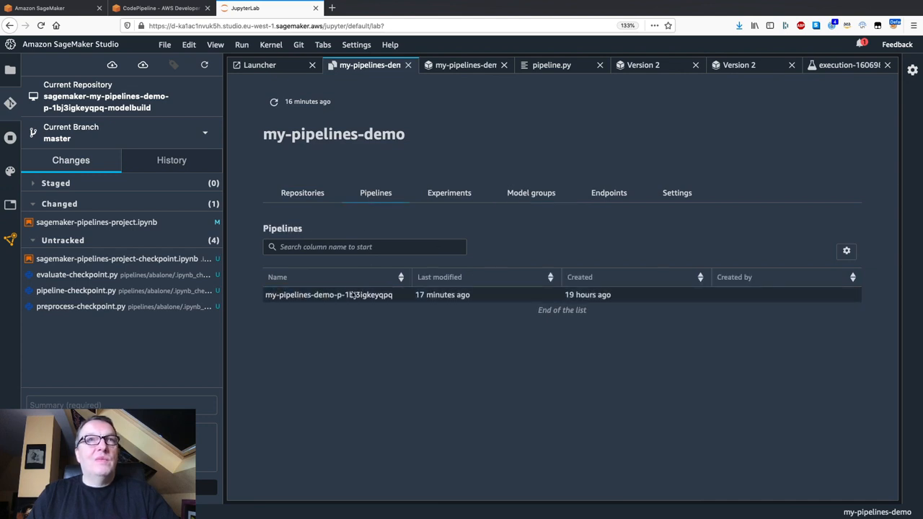
click(273, 101)
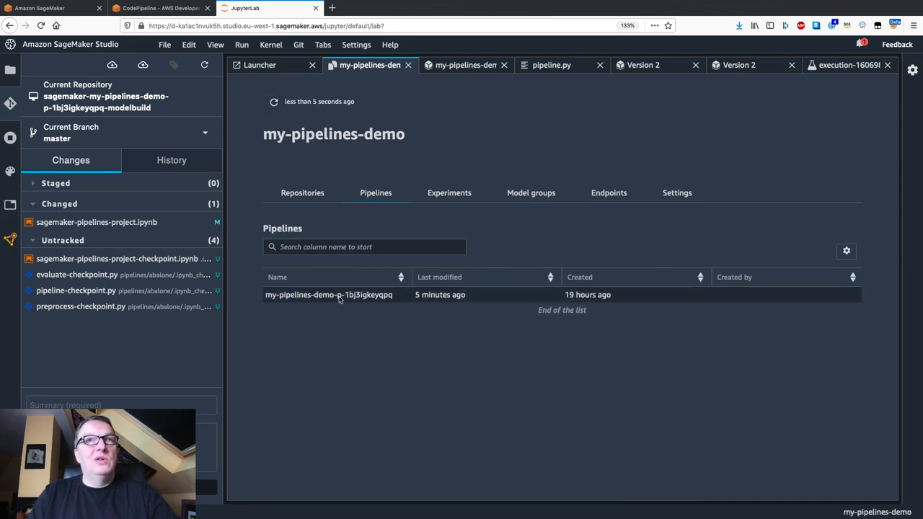
click(328, 295)
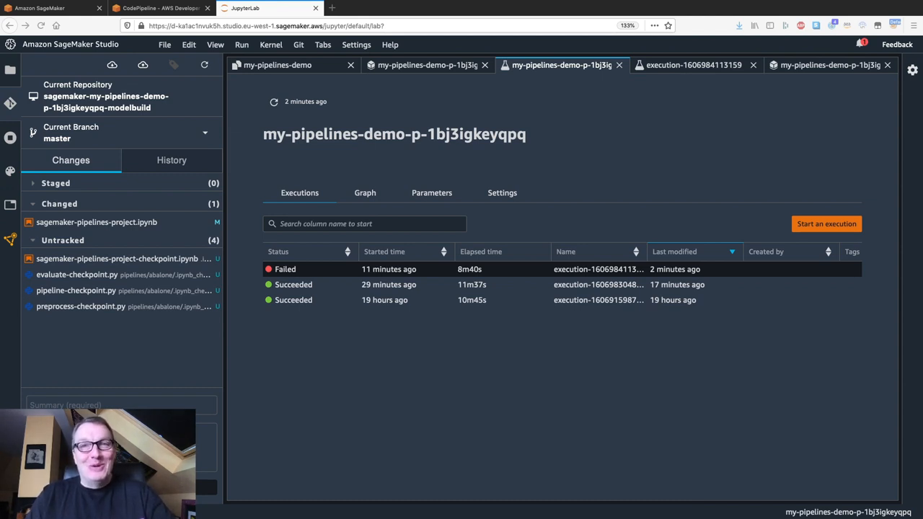
mouse_move(386, 315)
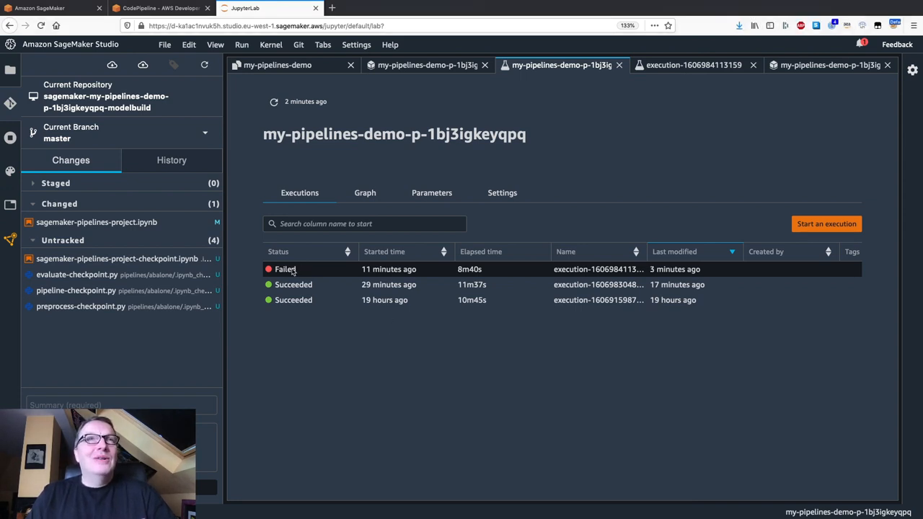
Bring up the context menu for the failed pipeline execution row
right_click(283, 269)
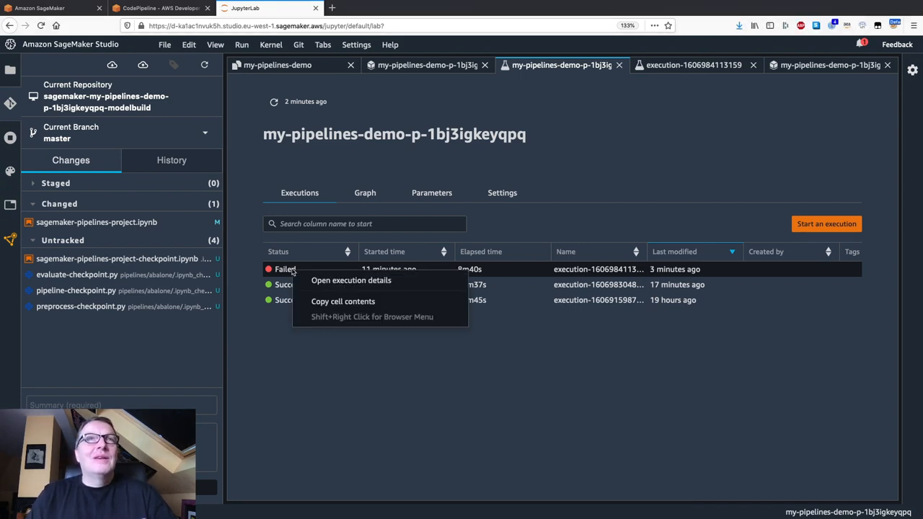
View the failed TrainAbaloneModel step's logs reporting the extraneous 'silent' hyperparameter
click(350, 281)
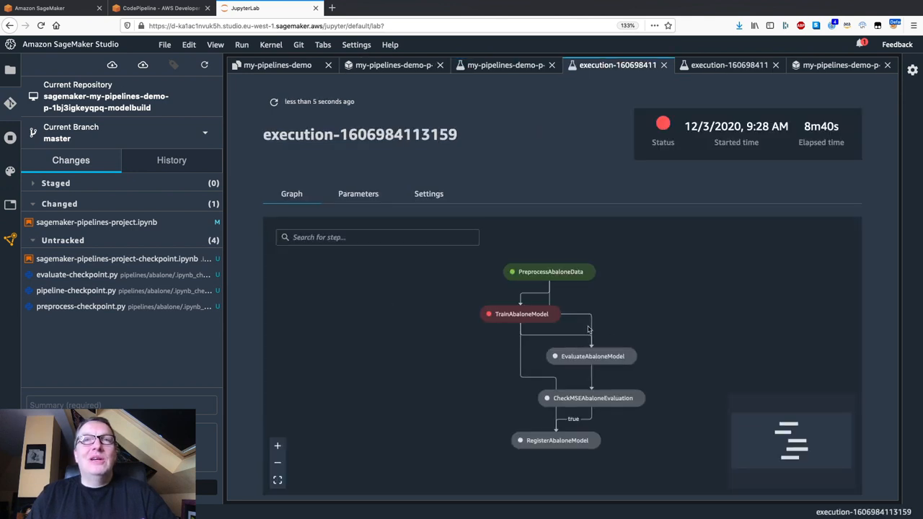
click(520, 314)
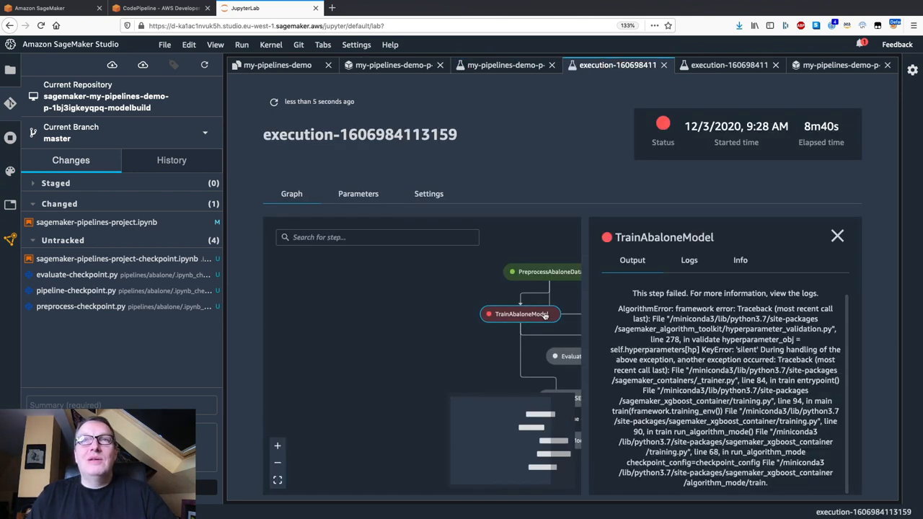
click(689, 260)
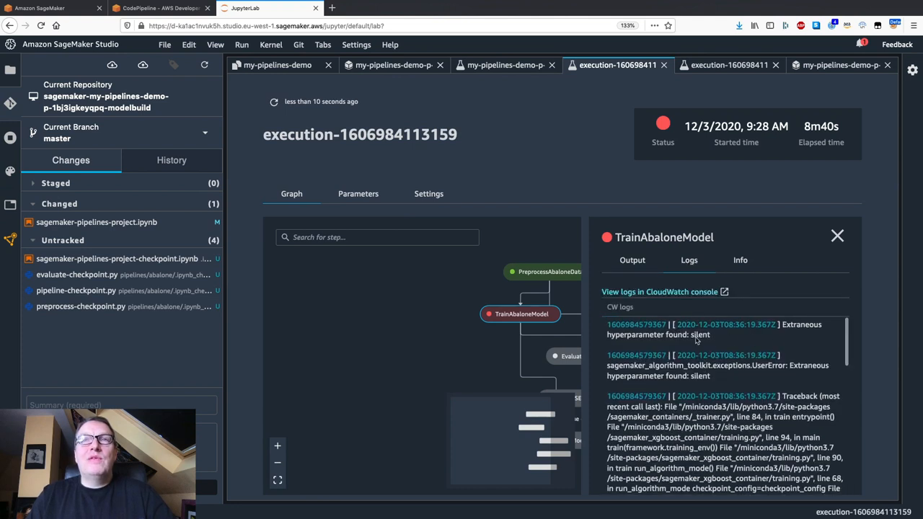
scroll(down, 3)
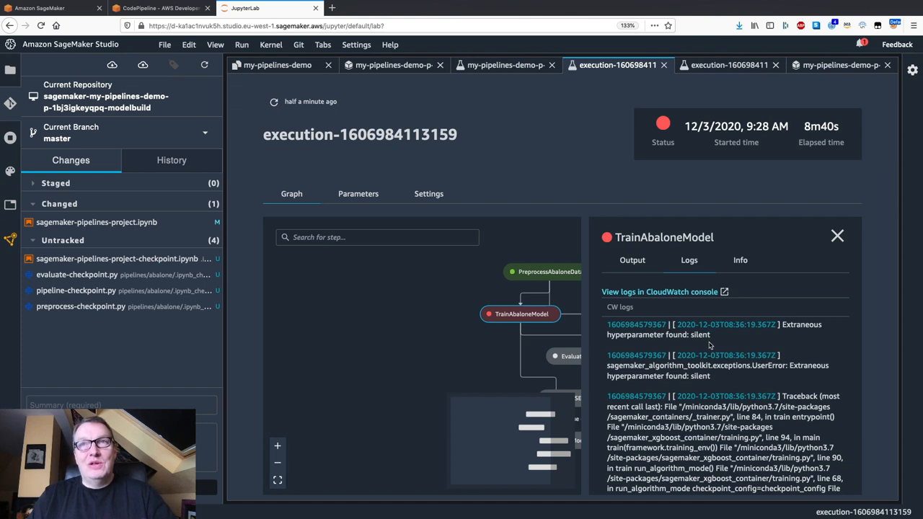
mouse_move(496, 301)
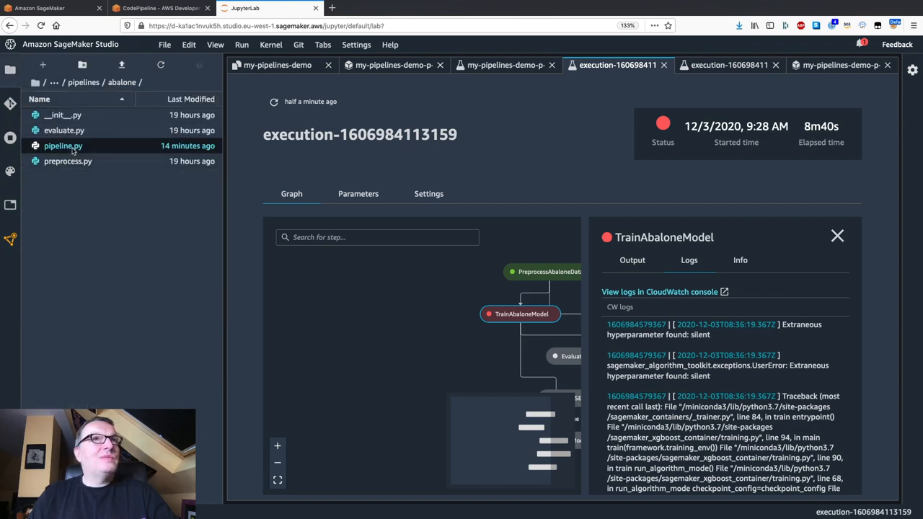
Comment out the silent=0 hyperparameter on line 158 of pipeline.py with #
click(647, 65)
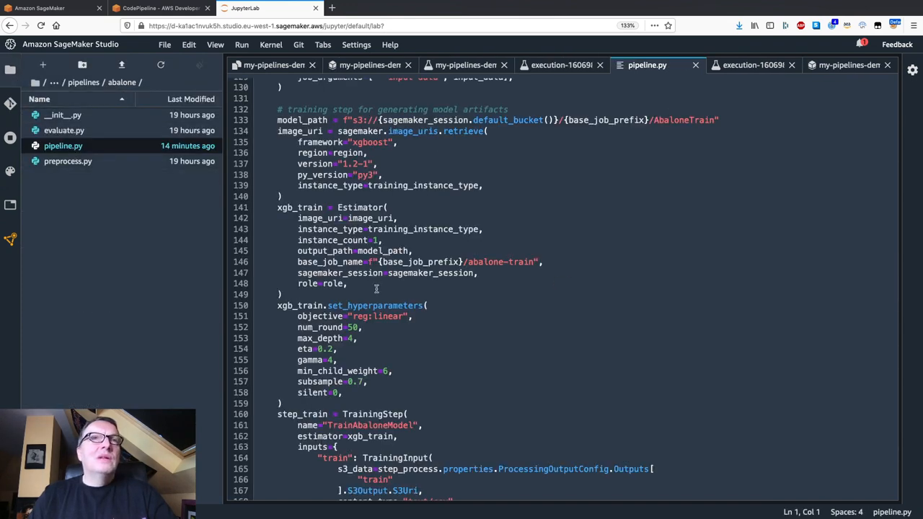
click(301, 392)
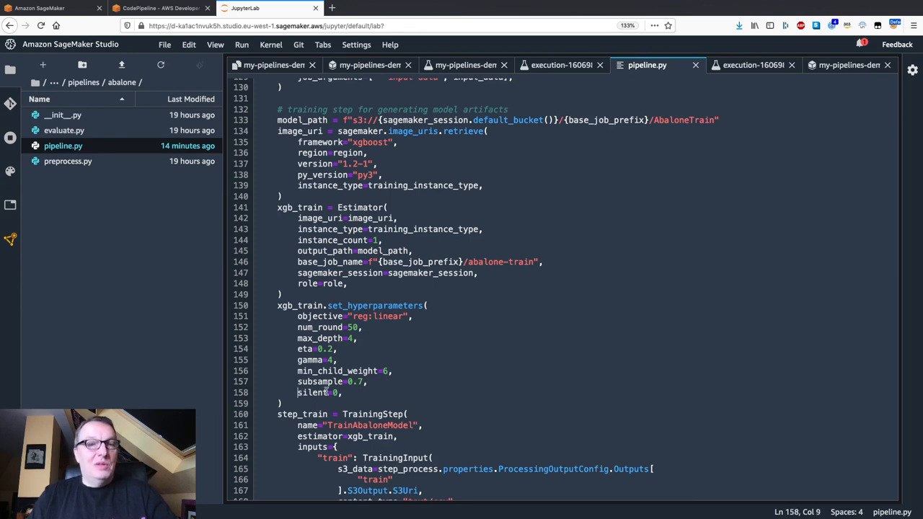
text(#)
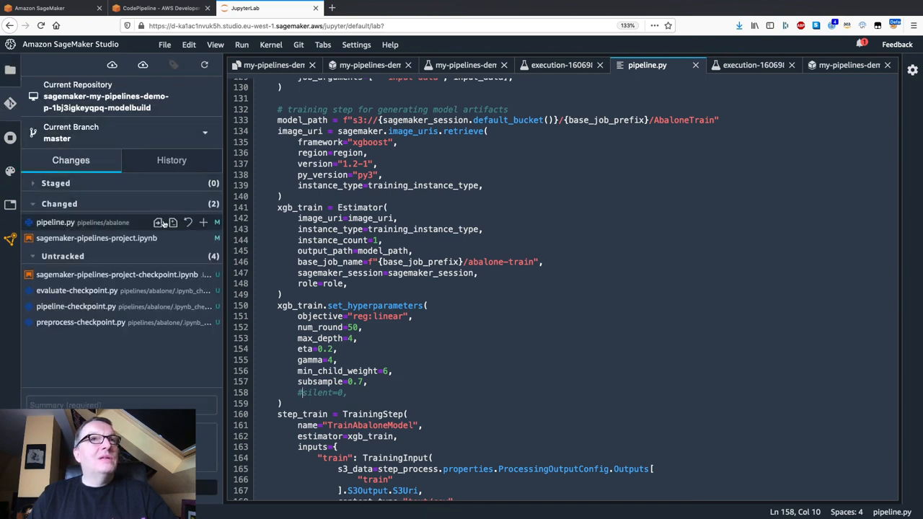
Commit the silent-hyperparameter fix to pipeline.py and push it to the repository
click(157, 222)
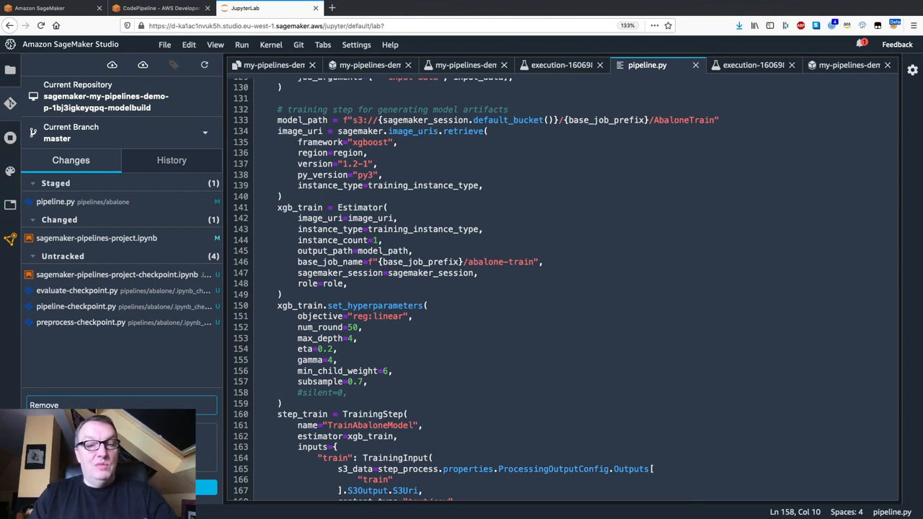
text(hyper)
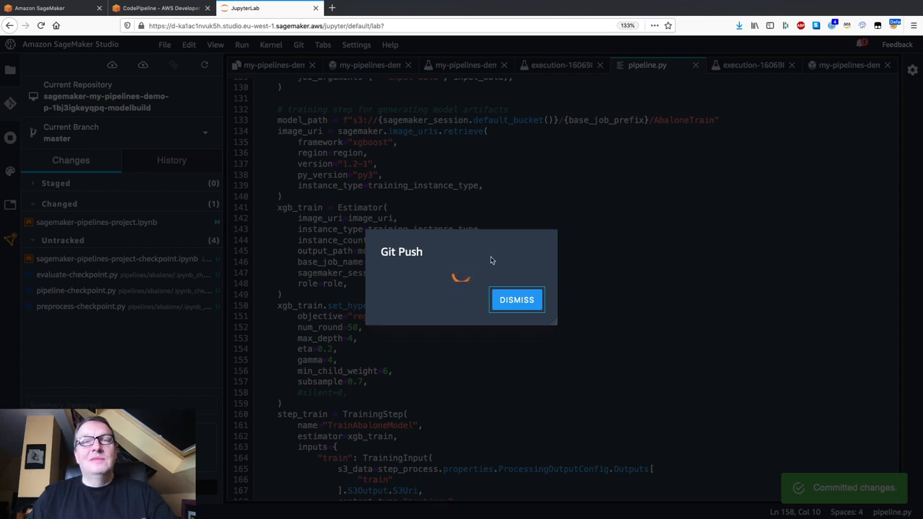
click(516, 299)
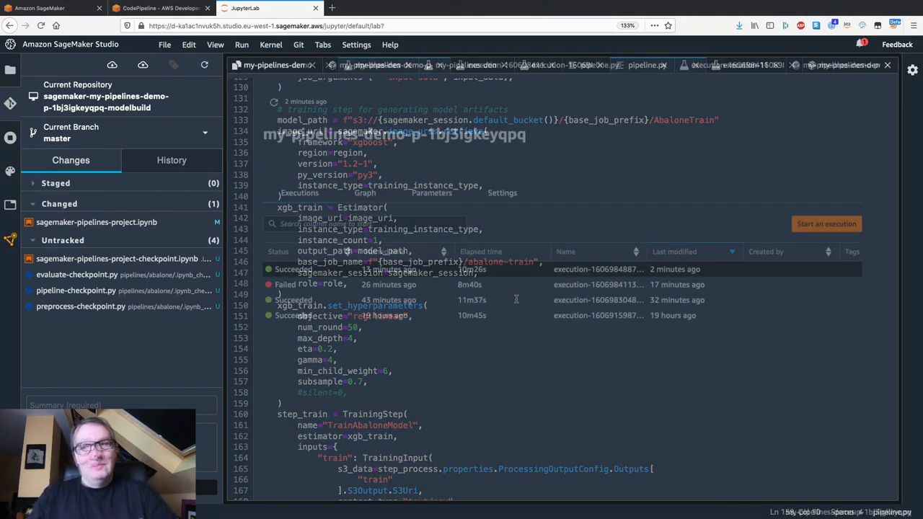
Check the latest pipeline execution succeeded, then view the model group's versions with pending version 3
click(390, 65)
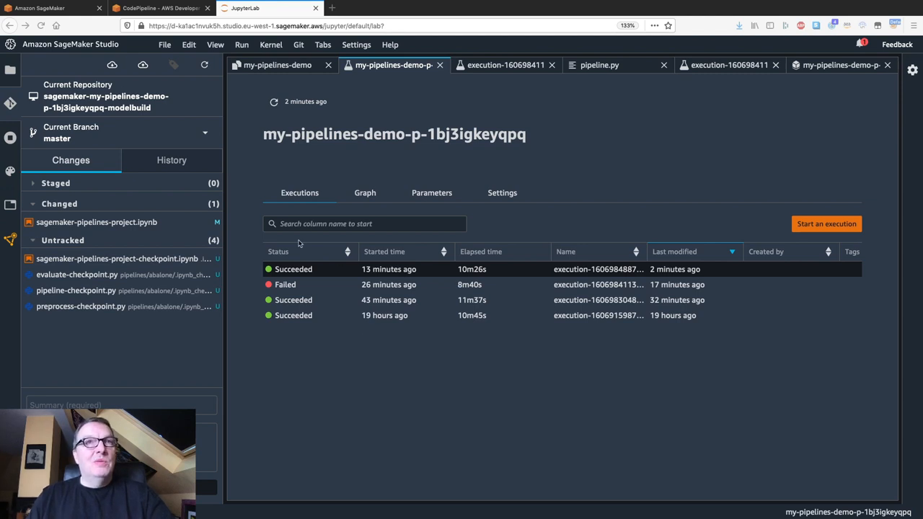
mouse_move(308, 92)
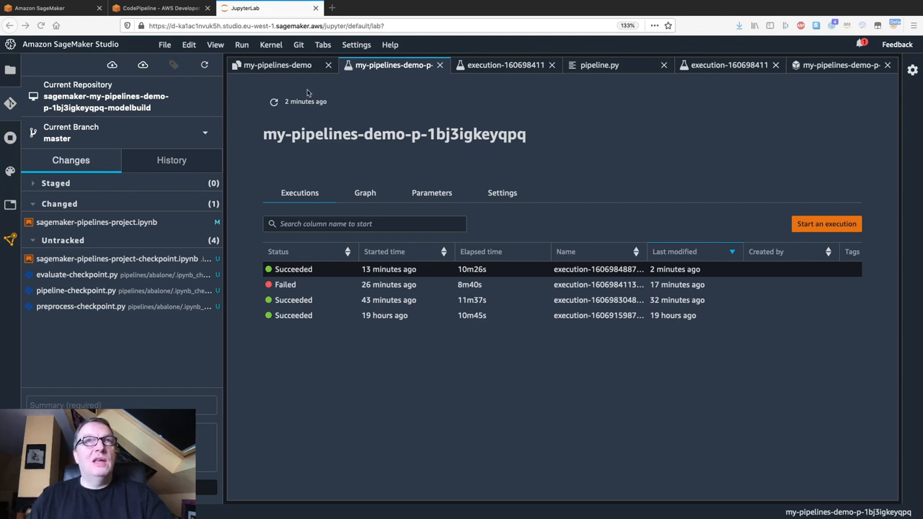
click(283, 65)
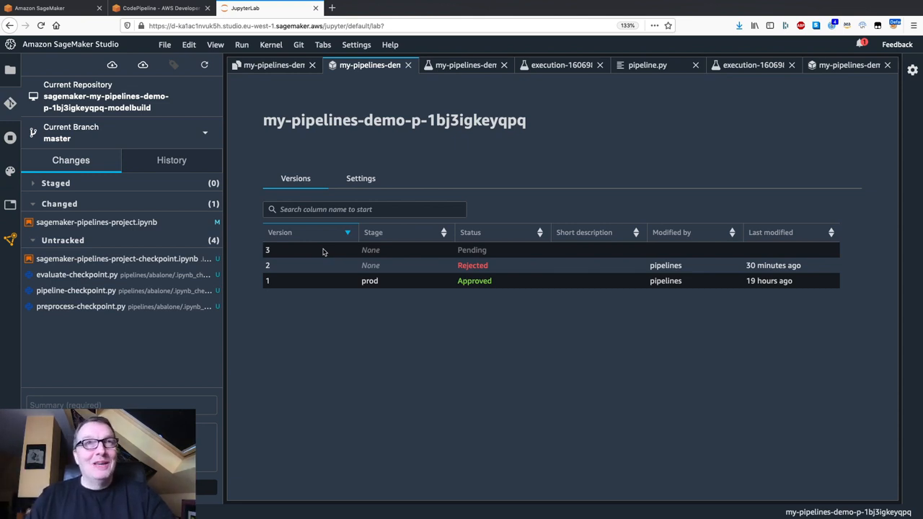
Compare model versions 1 and 3 (mse about 5.47 vs 4.07), then return to the version list
right_click(323, 251)
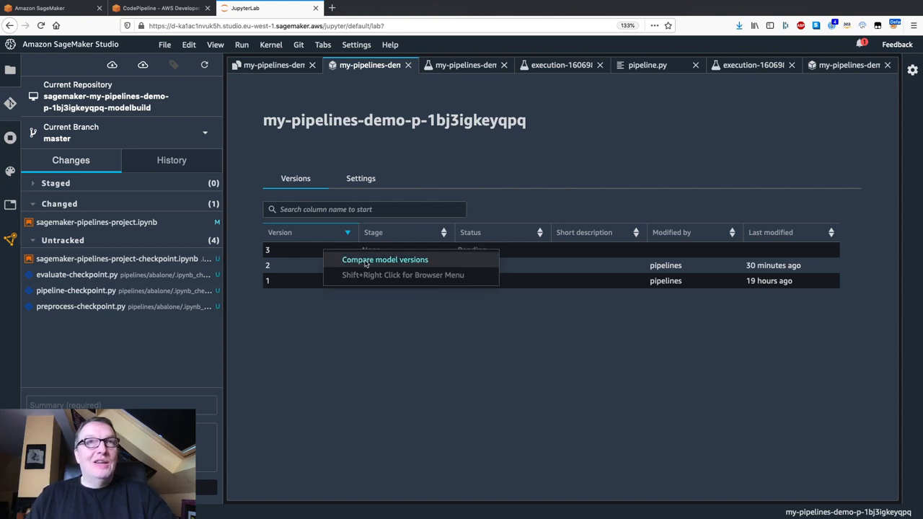
click(385, 260)
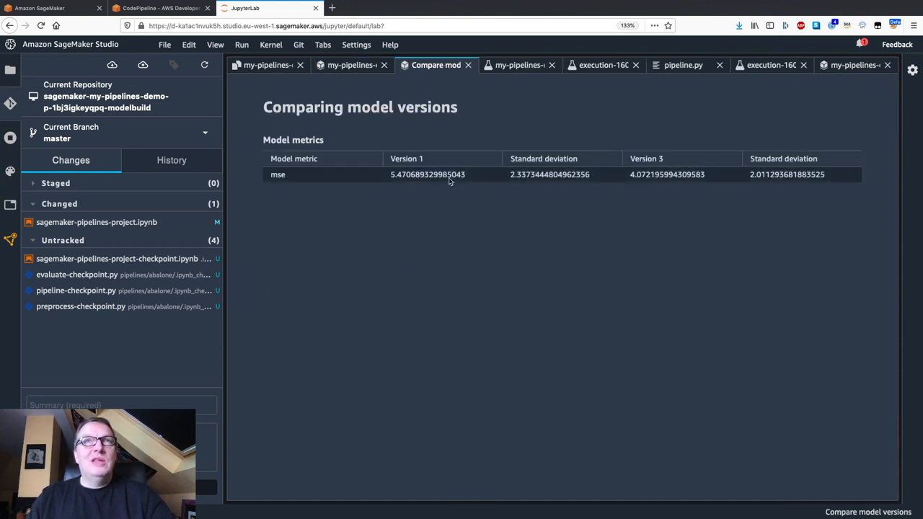
mouse_move(417, 178)
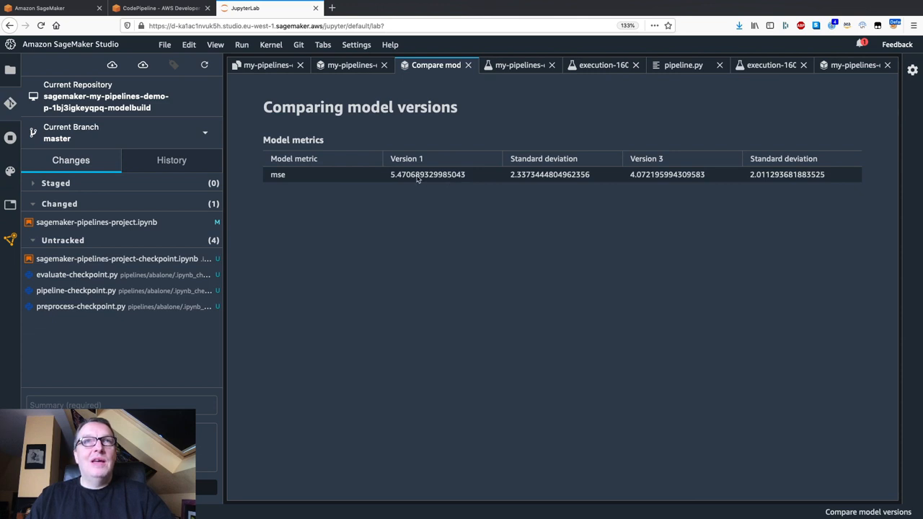
mouse_move(655, 181)
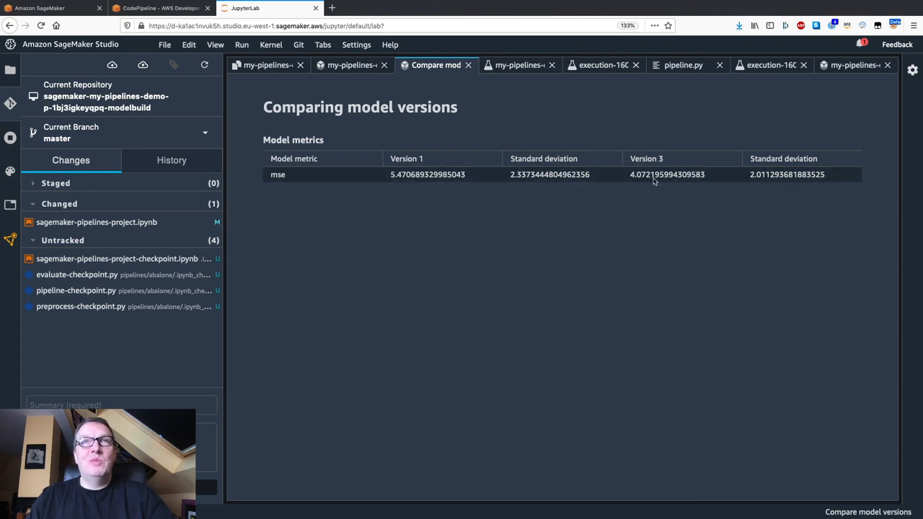
mouse_move(613, 172)
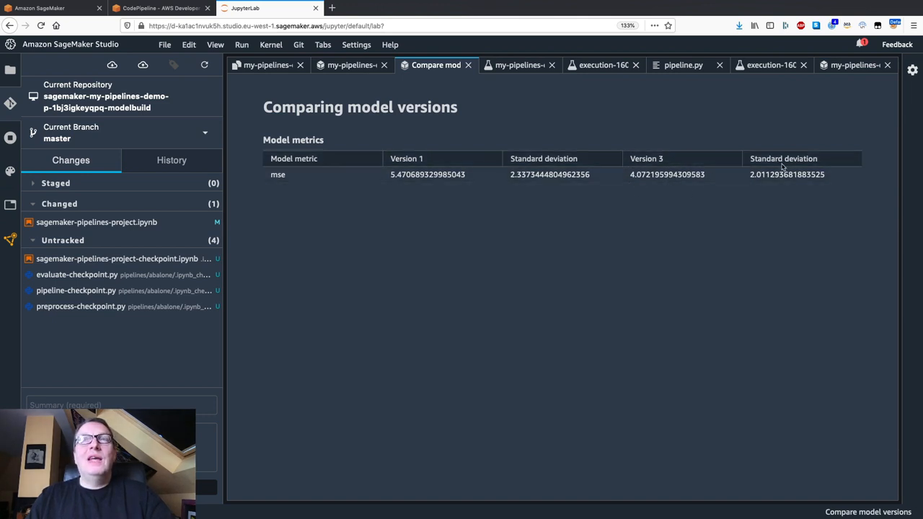
mouse_move(713, 254)
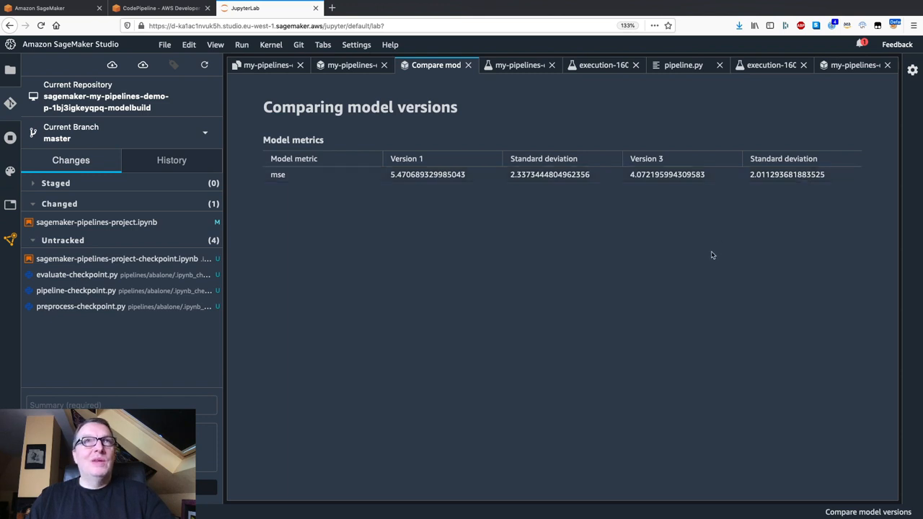
click(352, 65)
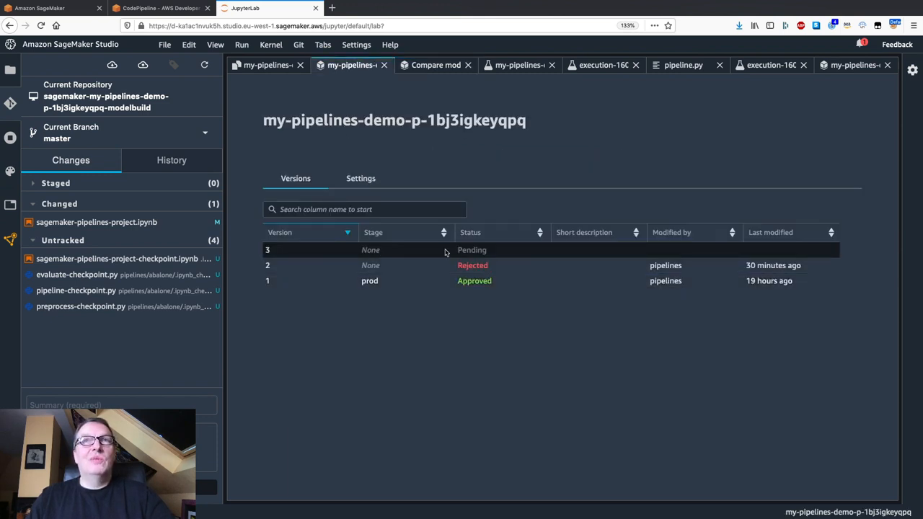
Approve model version 3 with the comment 'Nice MSE improvement, deploy this model'
double_click(326, 249)
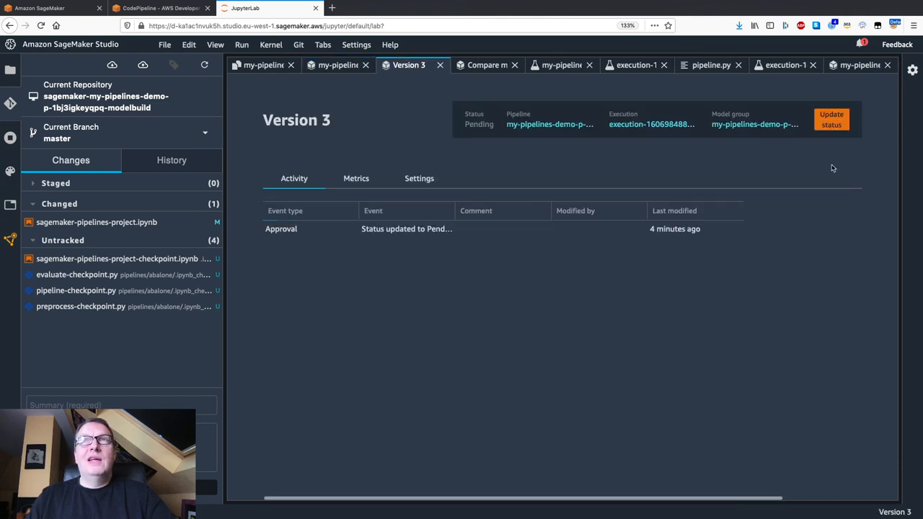
click(831, 119)
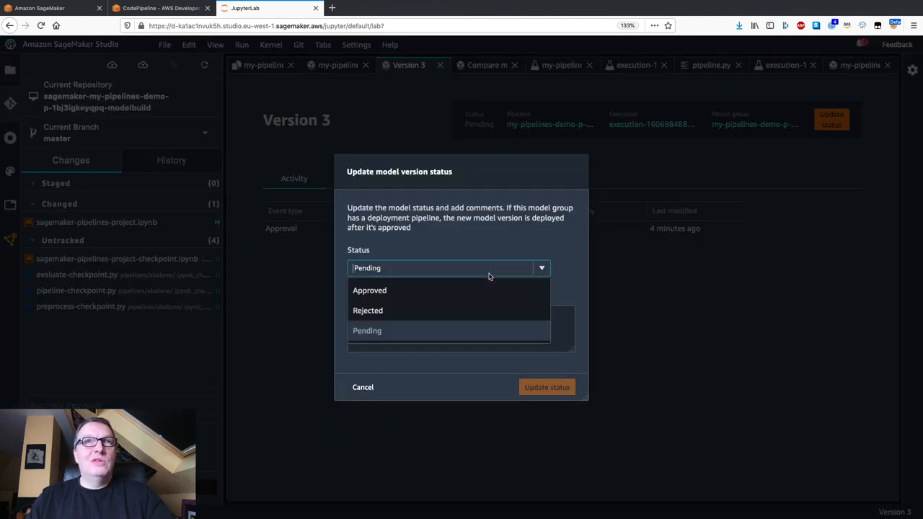
click(369, 291)
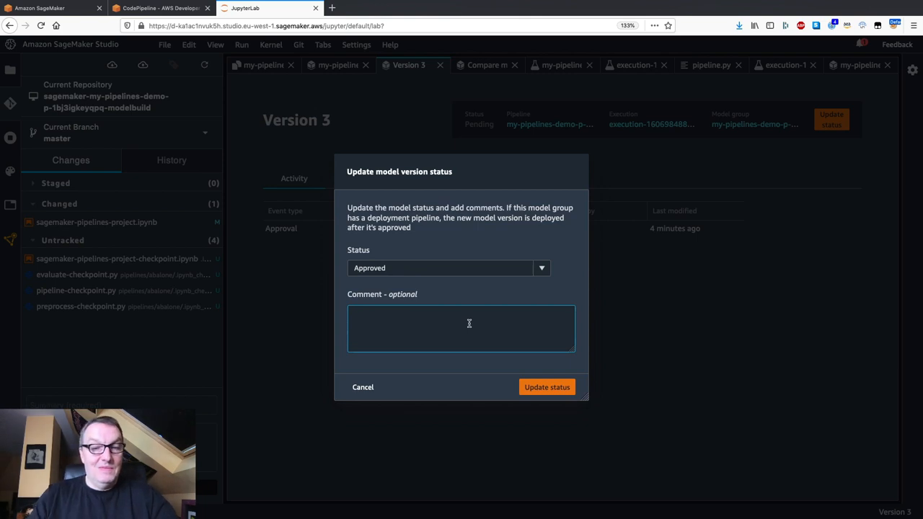
text(Nice MSE improvement,)
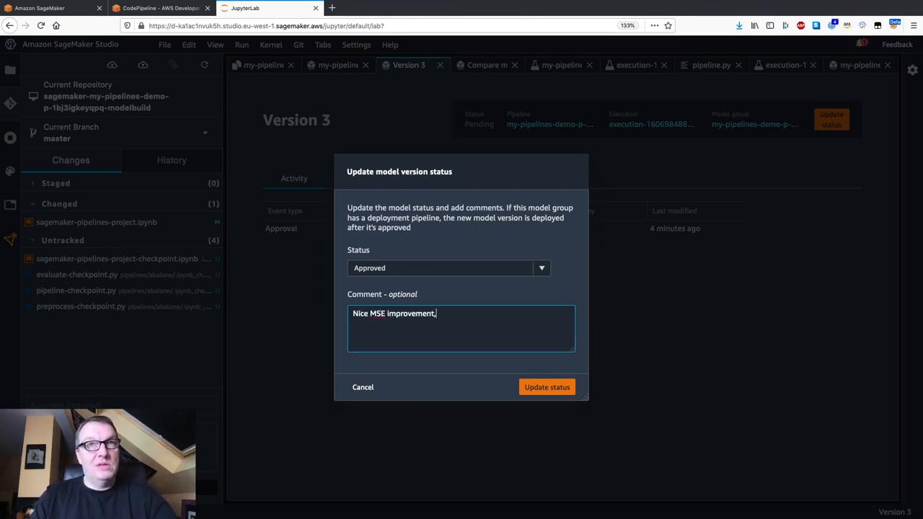
text(deploy this model)
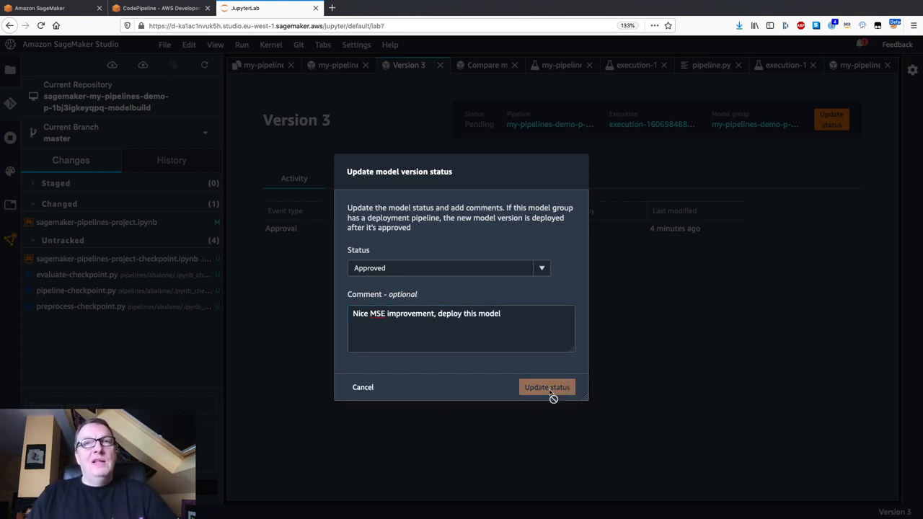
click(546, 387)
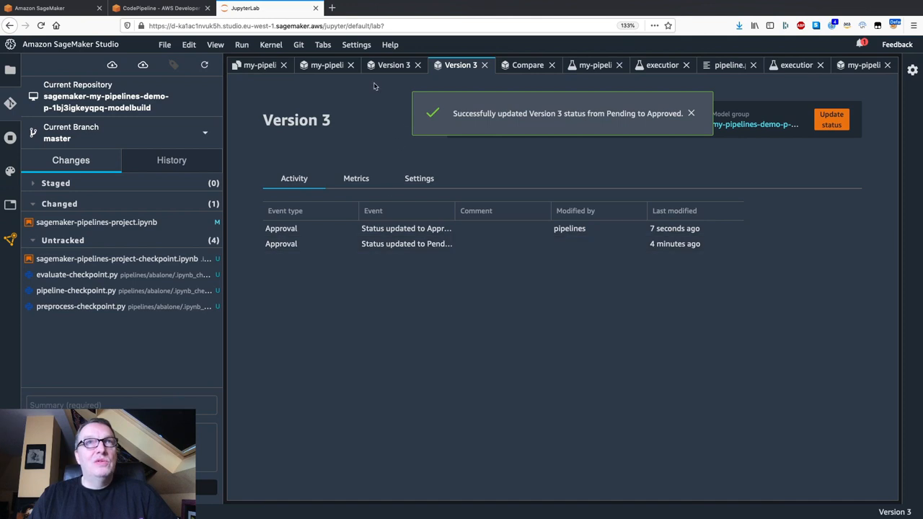
Confirm version 3 shows Approved, then view my-pipelines-demo project's Pipelines list
click(320, 64)
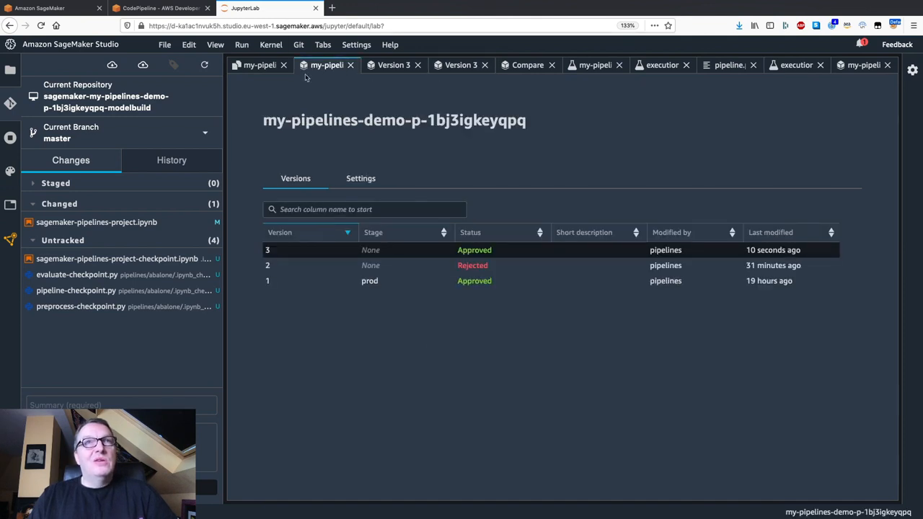
click(257, 65)
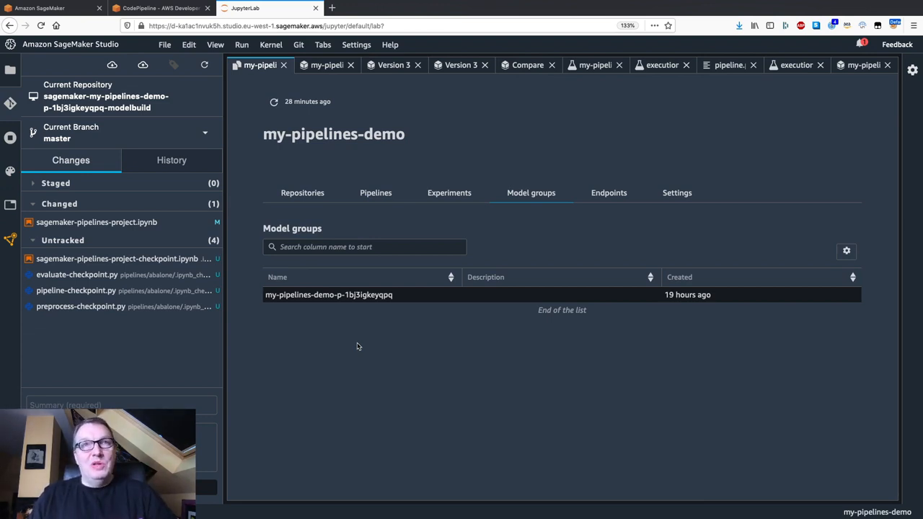
click(376, 193)
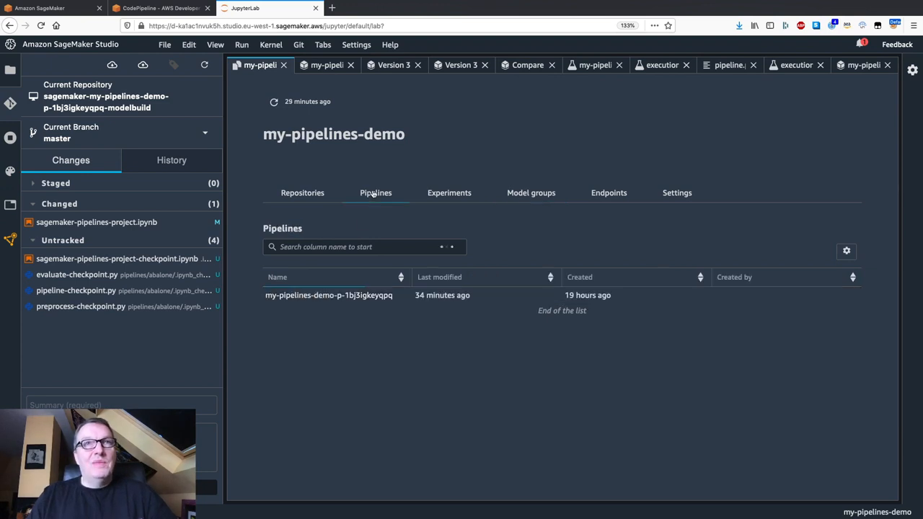